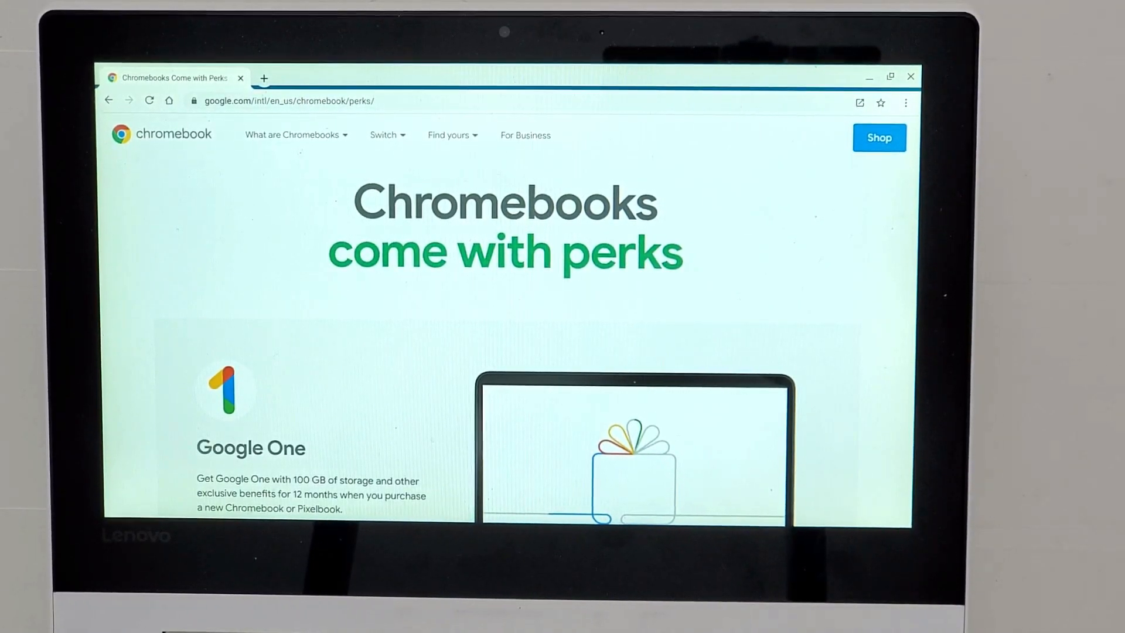
# Step: Redeem the Google One perk from the Chromebook perks page, accepting the offer terms and continuing
pyautogui.scroll(-3)
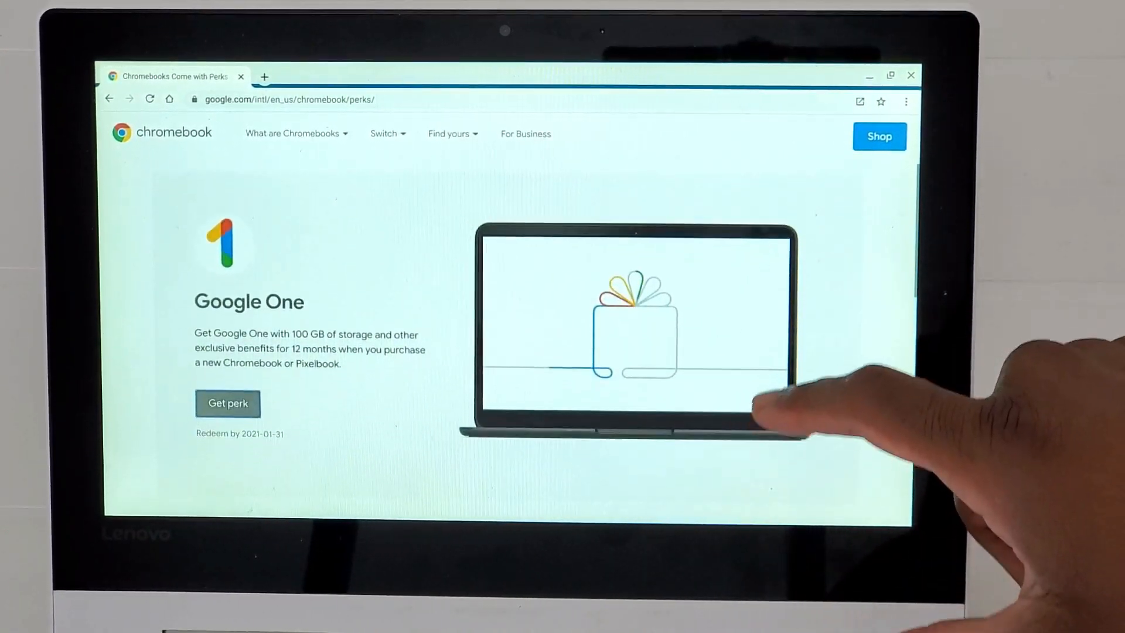
pyautogui.click(228, 403)
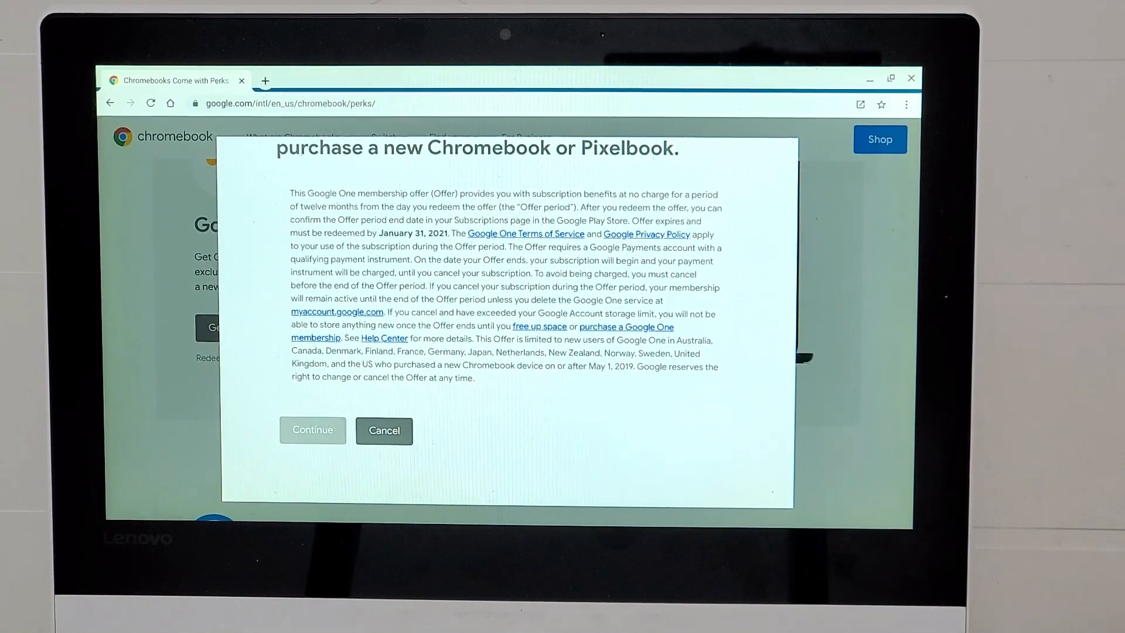
pyautogui.click(312, 429)
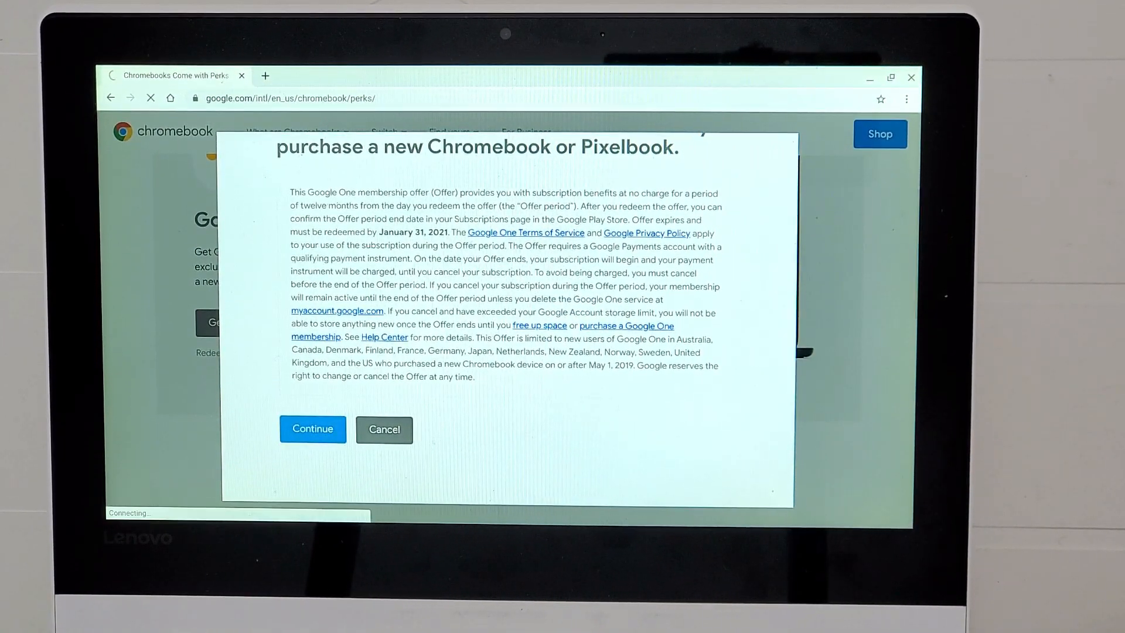
pyautogui.click(312, 429)
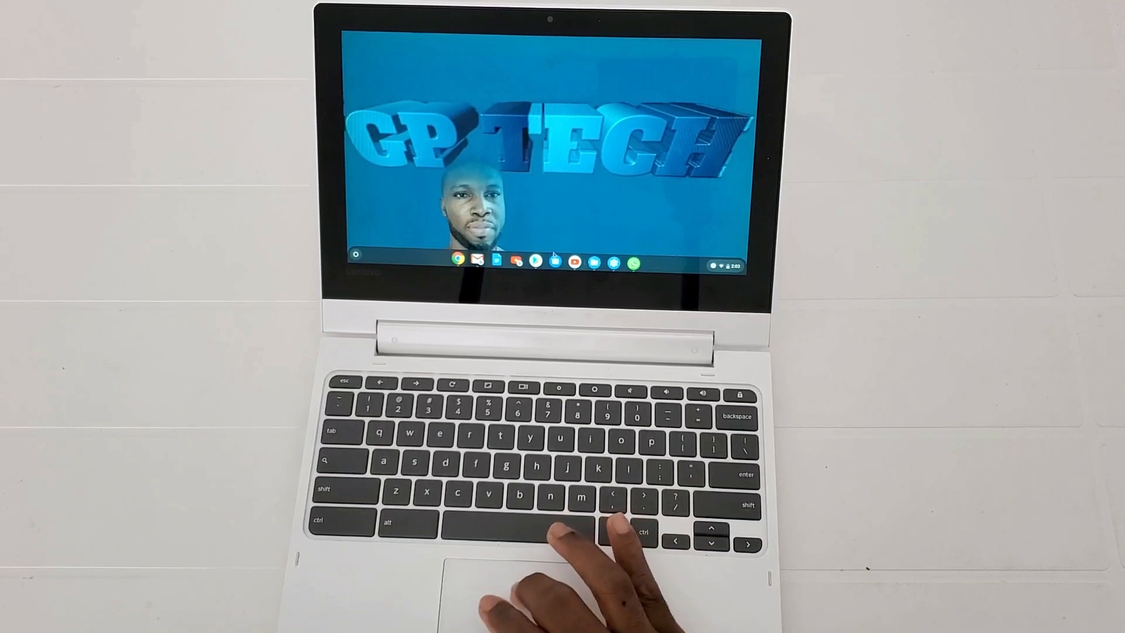
pyautogui.rightClick(574, 262)
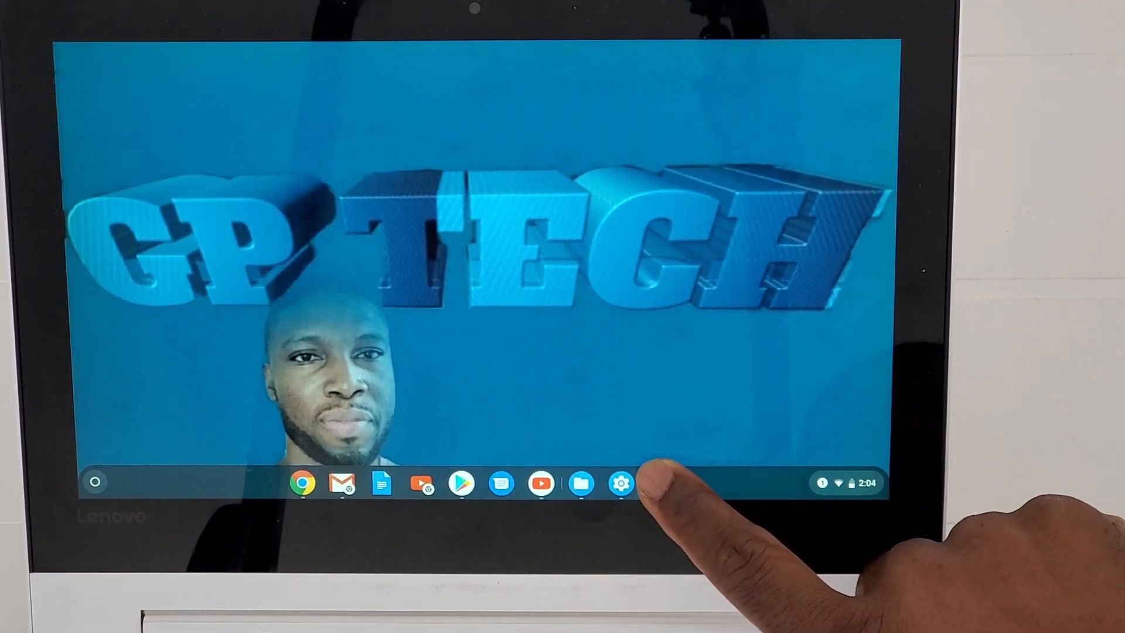
pyautogui.rightClick(660, 485)
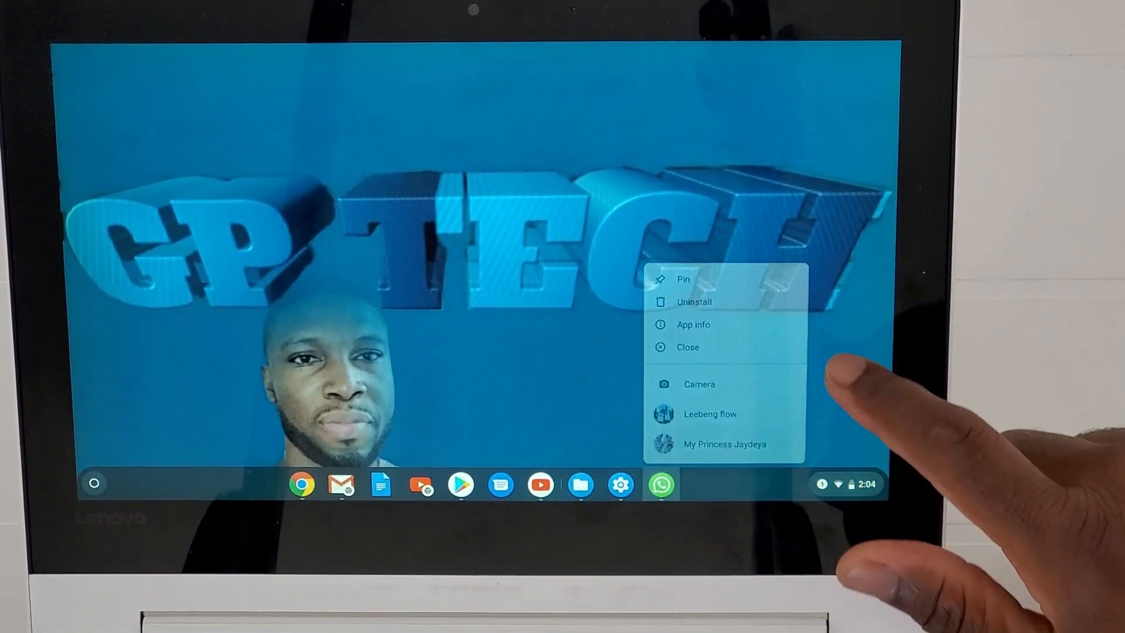
pyautogui.click(539, 485)
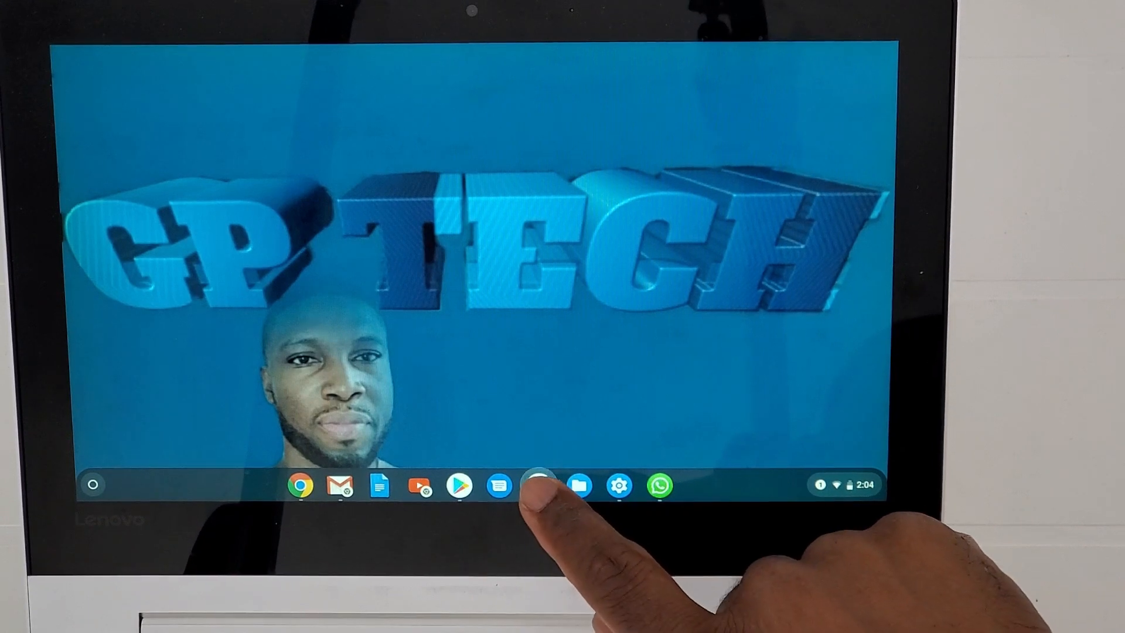
pyautogui.rightClick(537, 485)
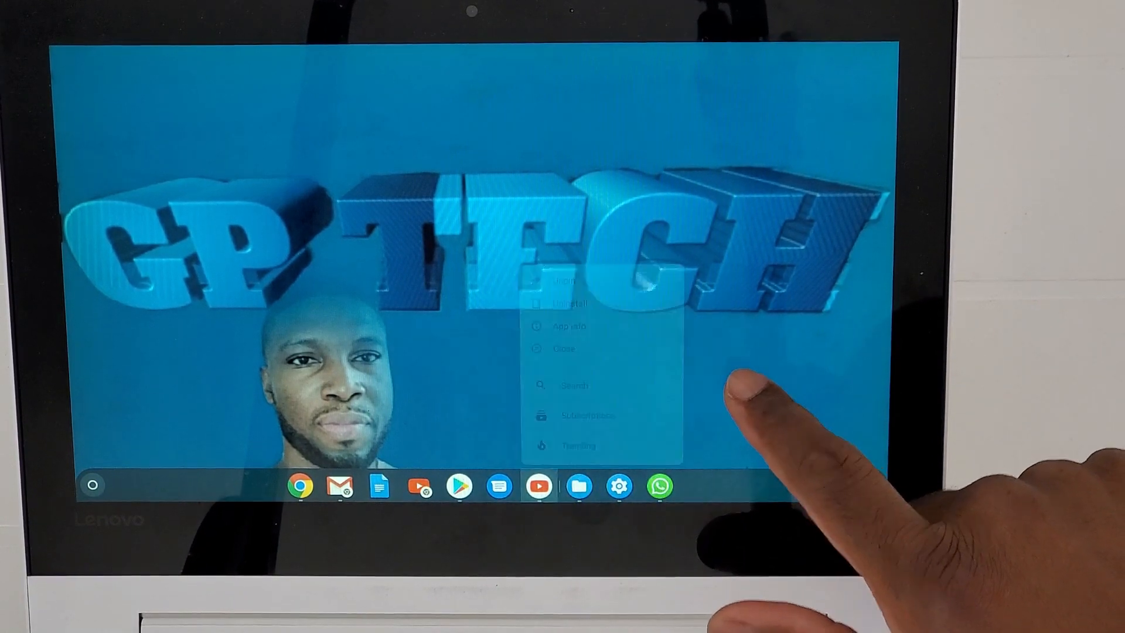
pyautogui.click(570, 485)
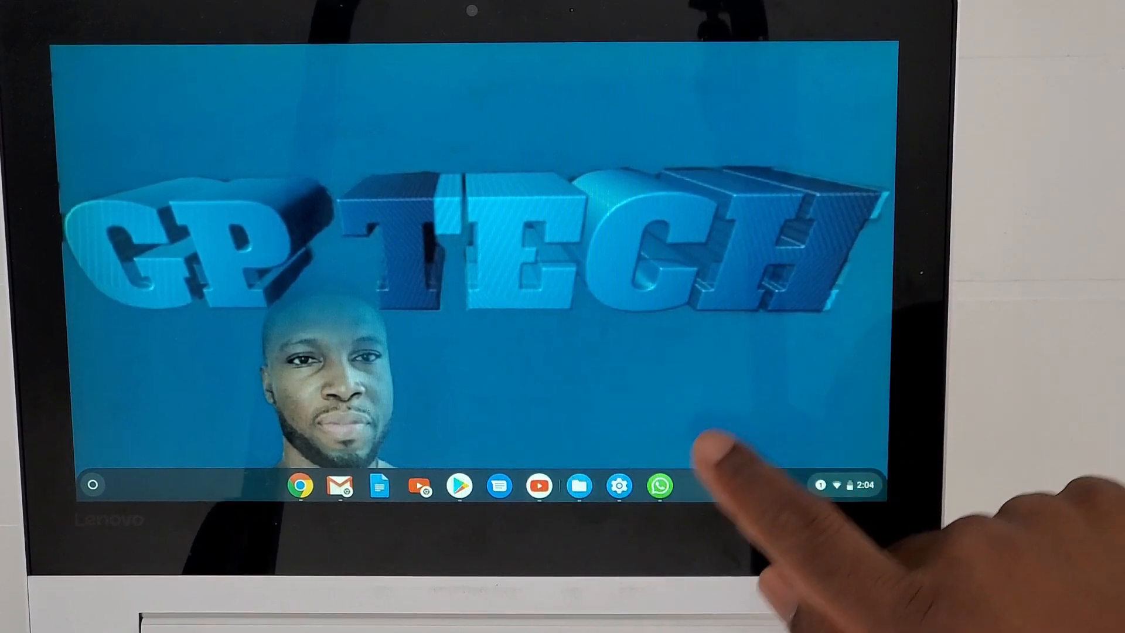
pyautogui.rightClick(618, 485)
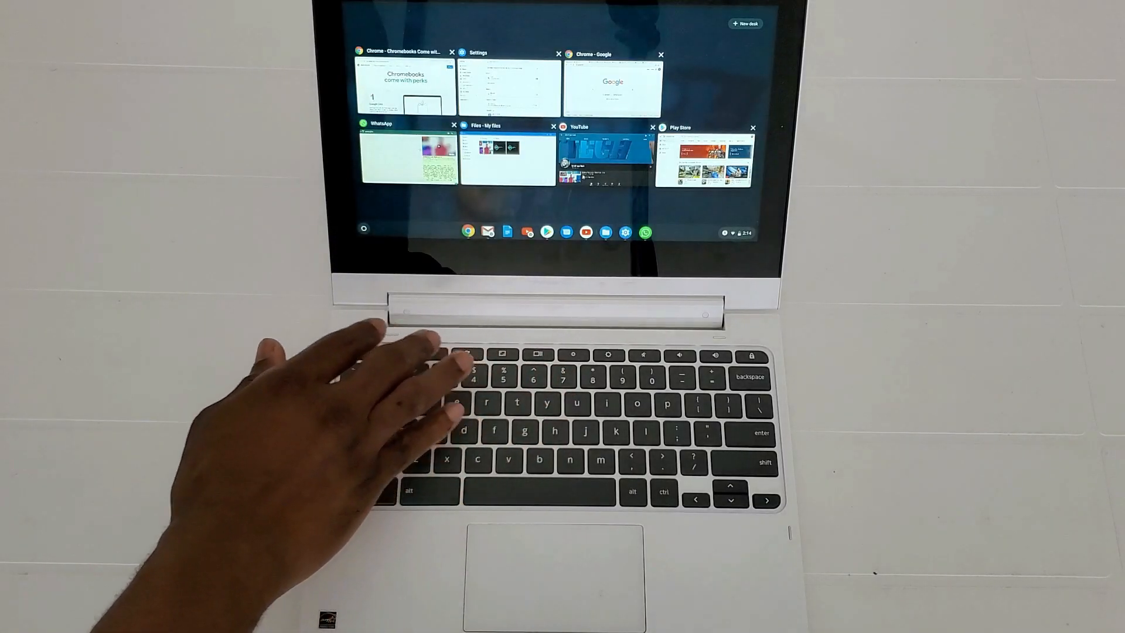
# Step: Bring the Chromebook perks window forward, then review open windows in Overview and return to it
pyautogui.click(508, 87)
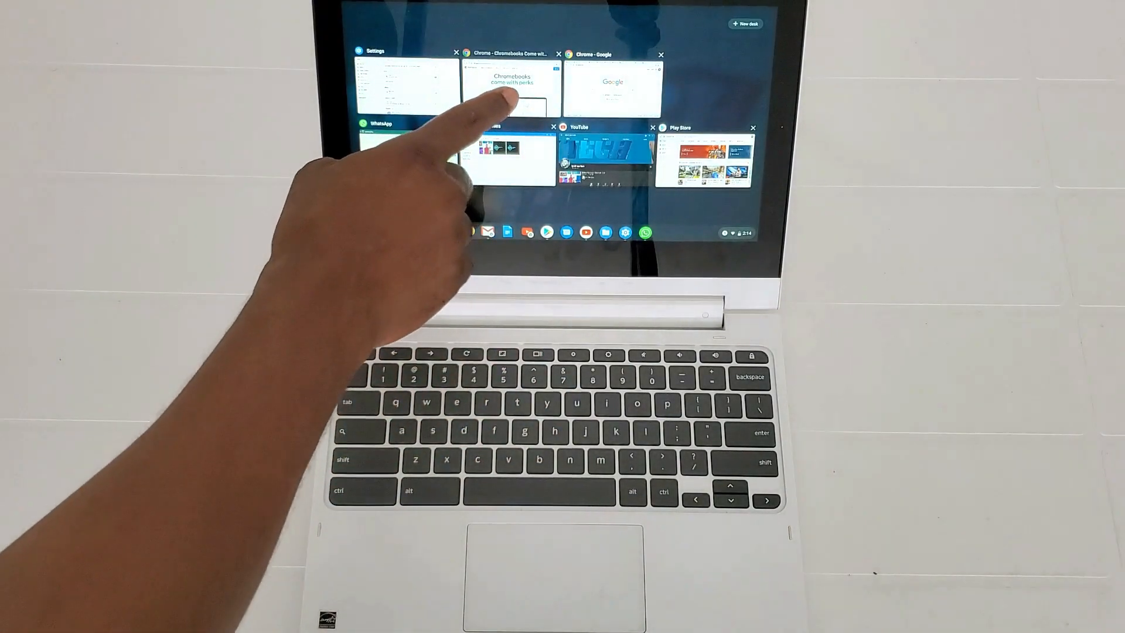
pyautogui.click(511, 83)
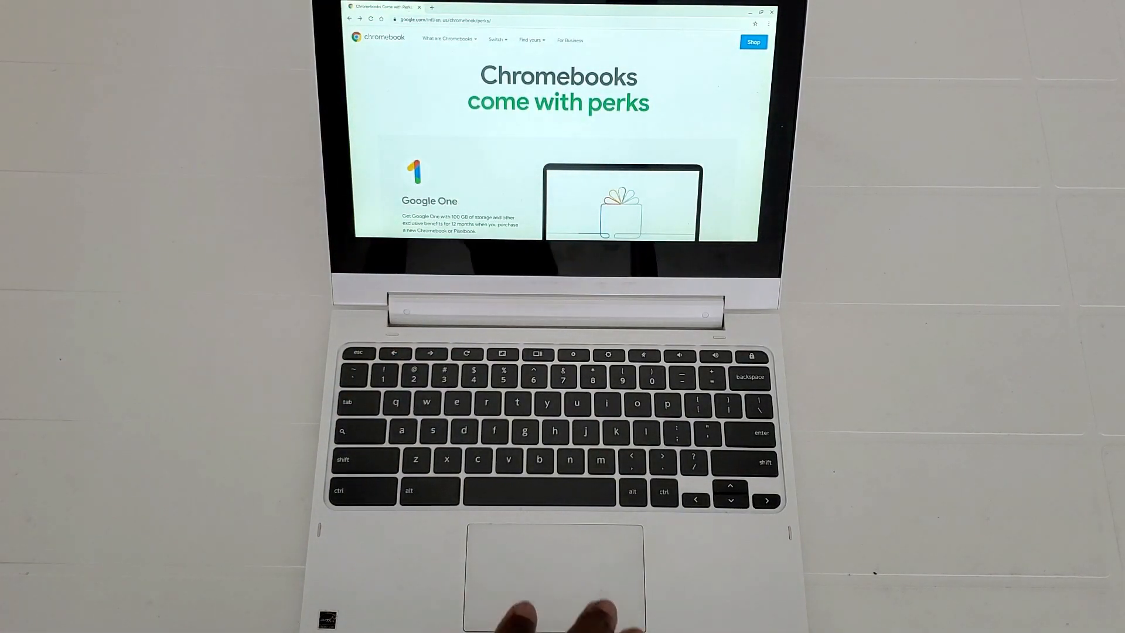
pyautogui.press('overview')
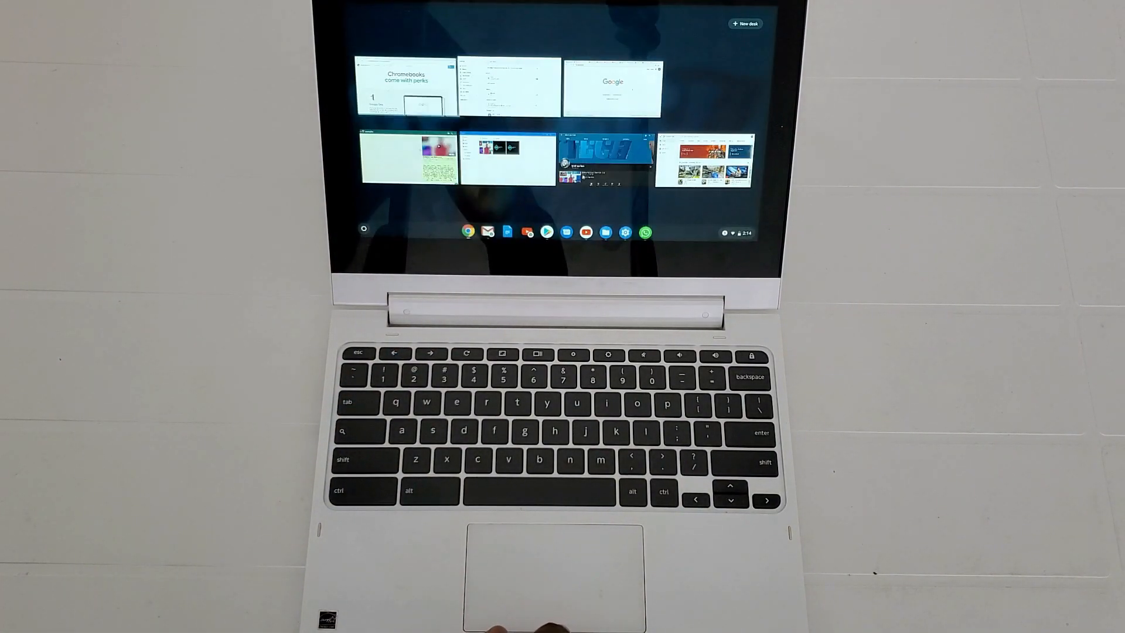
pyautogui.click(405, 87)
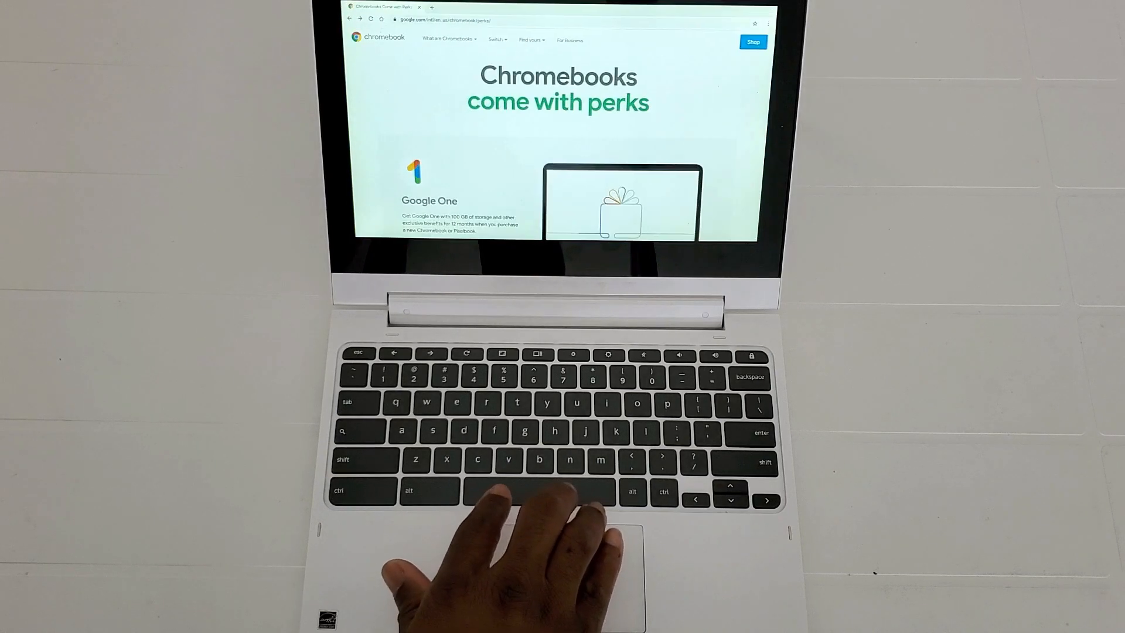
# Step: Show Overview again and bring the Chromebook perks window back to the front
pyautogui.press('overview')
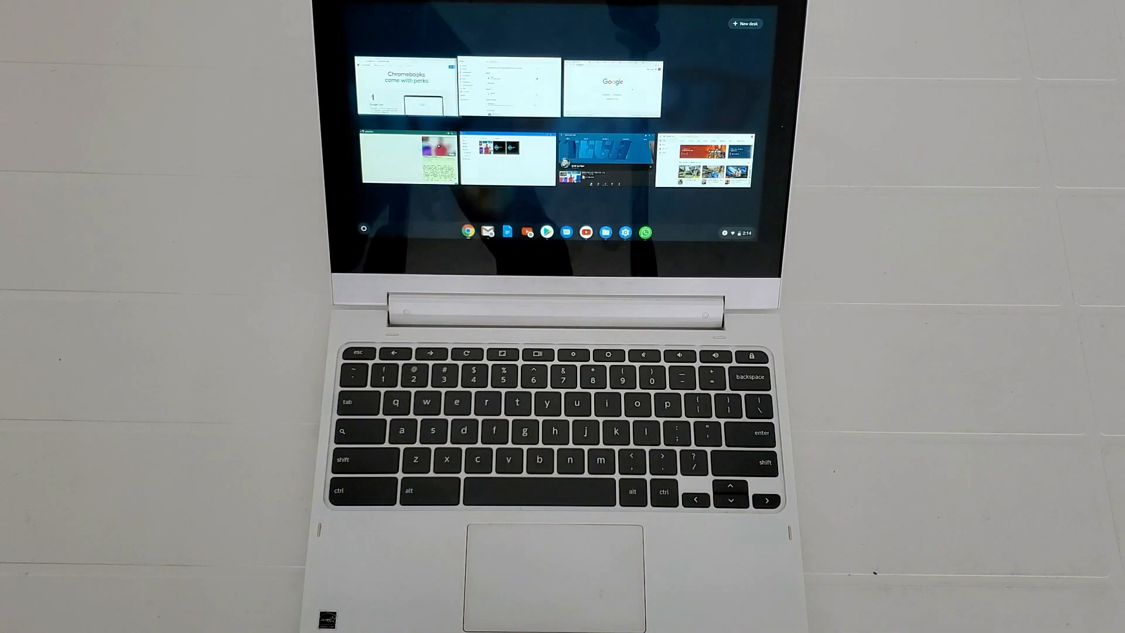
pyautogui.click(406, 87)
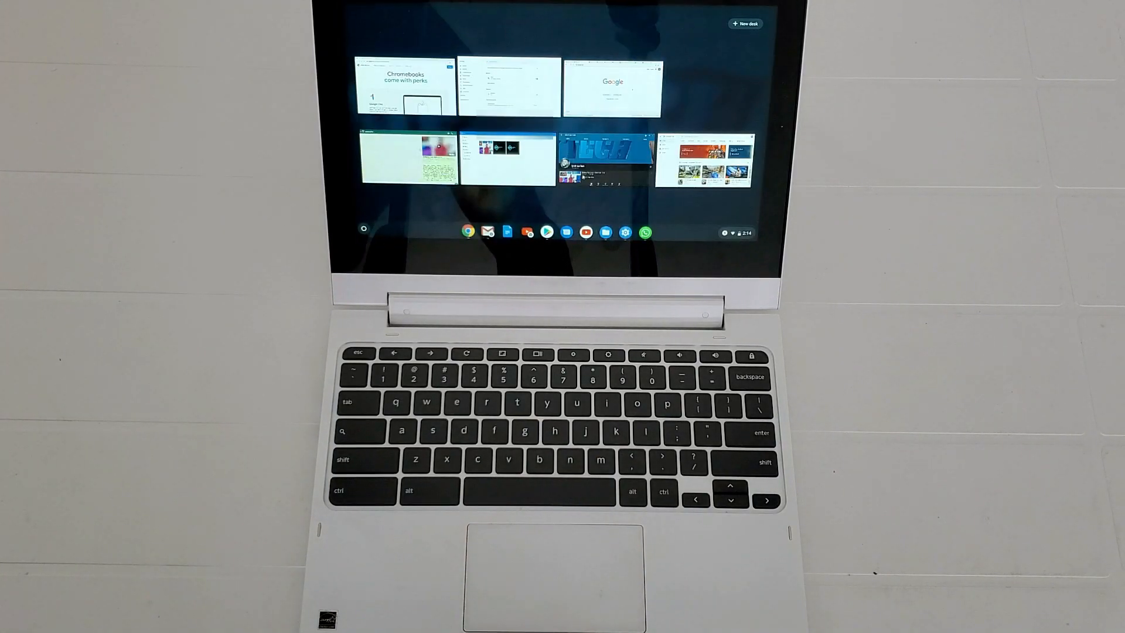
pyautogui.click(404, 85)
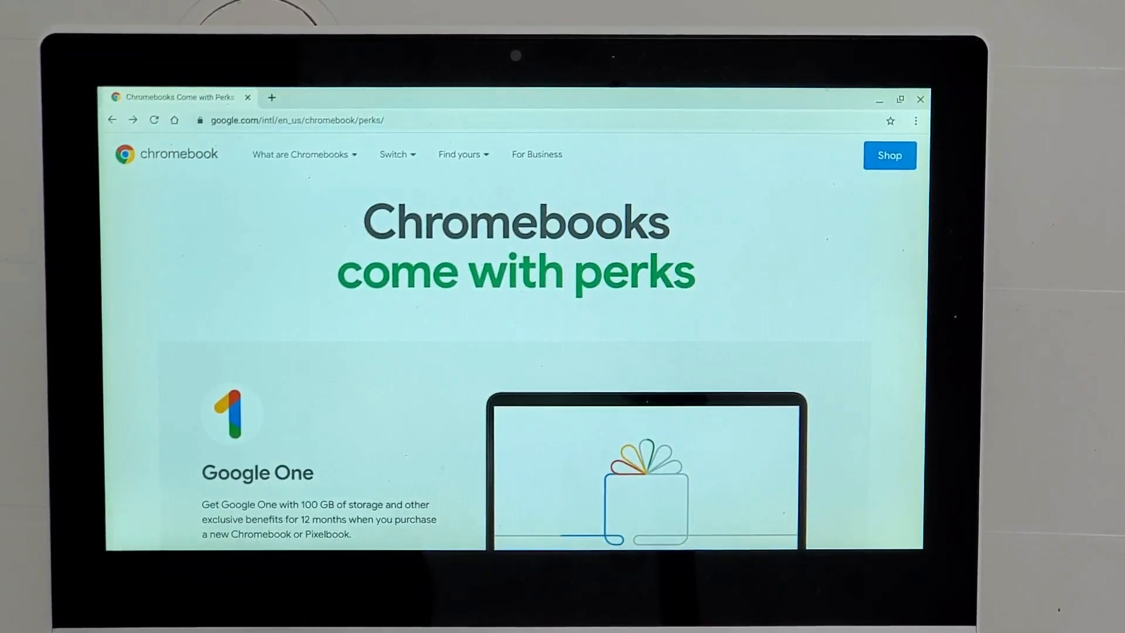
# Step: Open a new Chrome tab with the Google start page beside the perks tab
pyautogui.click(916, 121)
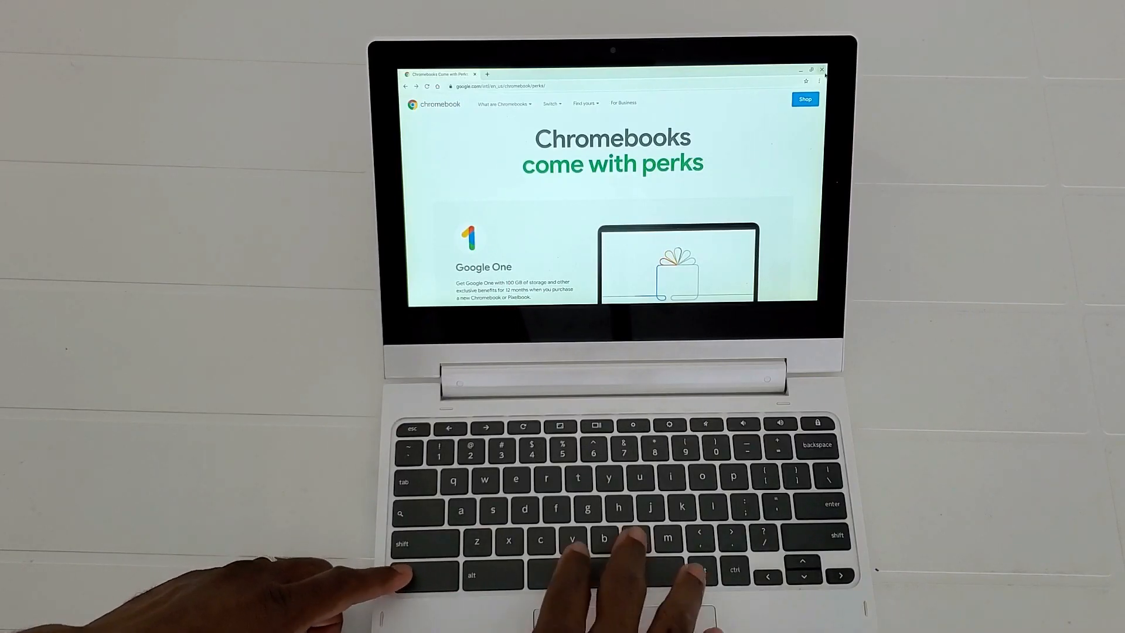
pyautogui.click(487, 74)
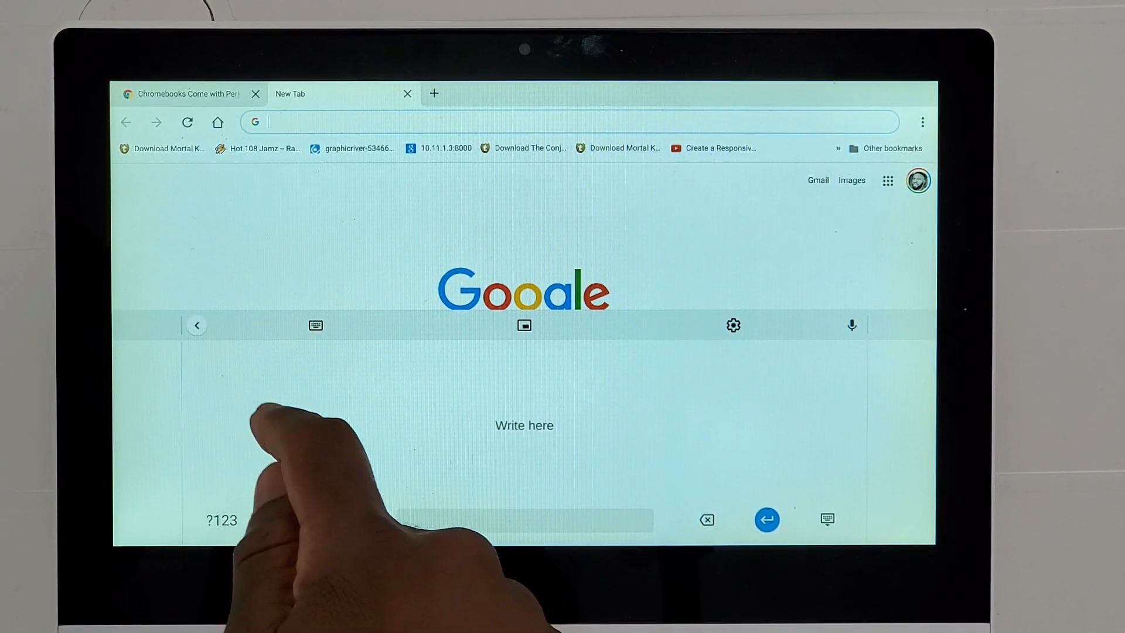
# Step: Switch the on-screen keyboard from handwriting to the floating letter layout, entering 'G'
pyautogui.write('G')
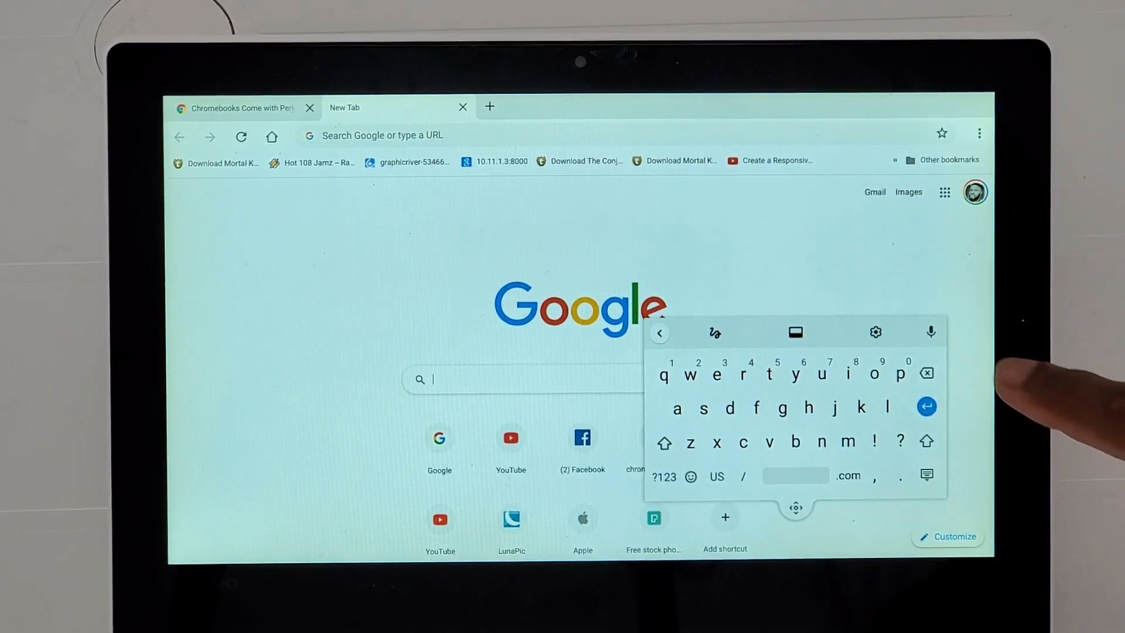
# Step: Dictate 'Hello Google hi hello hello' into the search box by voice after accepting the privacy notice
pyautogui.click(931, 332)
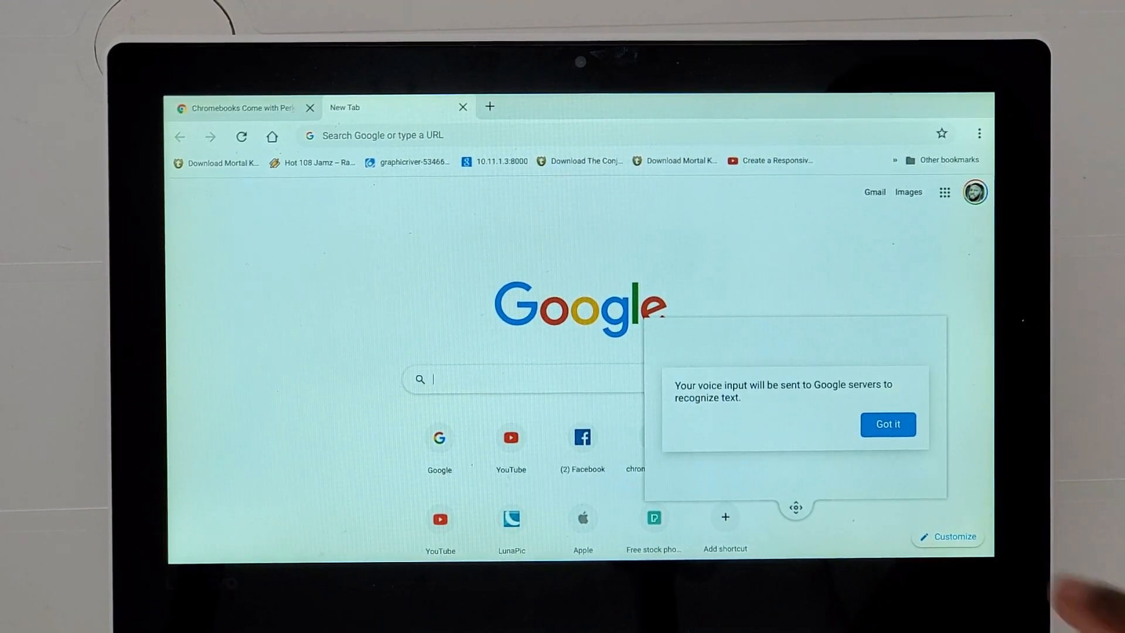
pyautogui.click(888, 425)
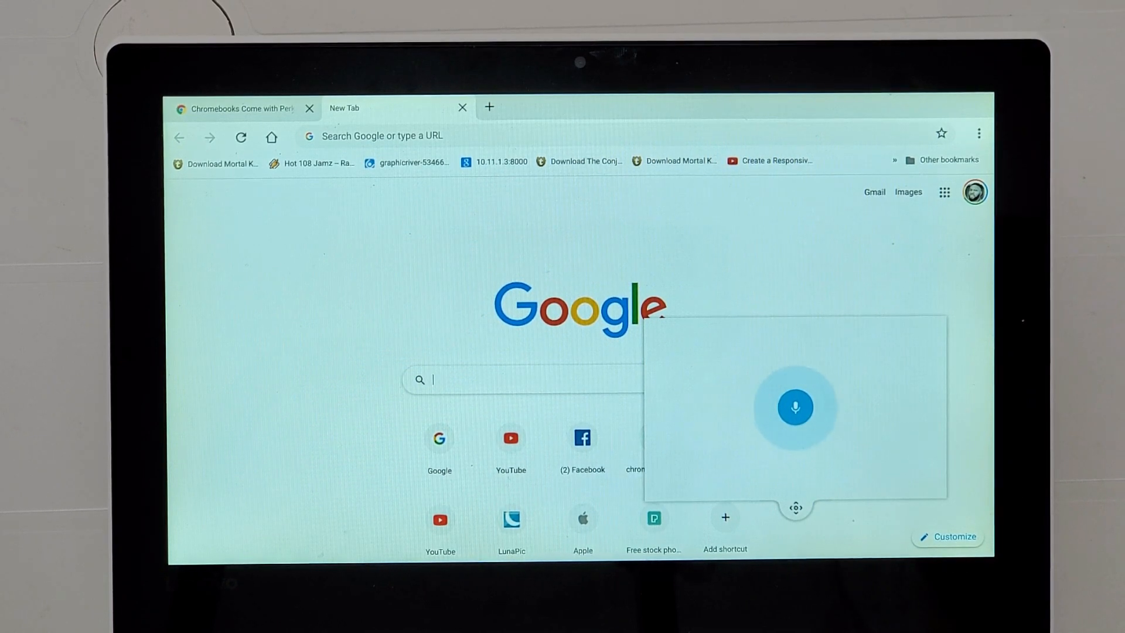
pyautogui.write('Hello Google')
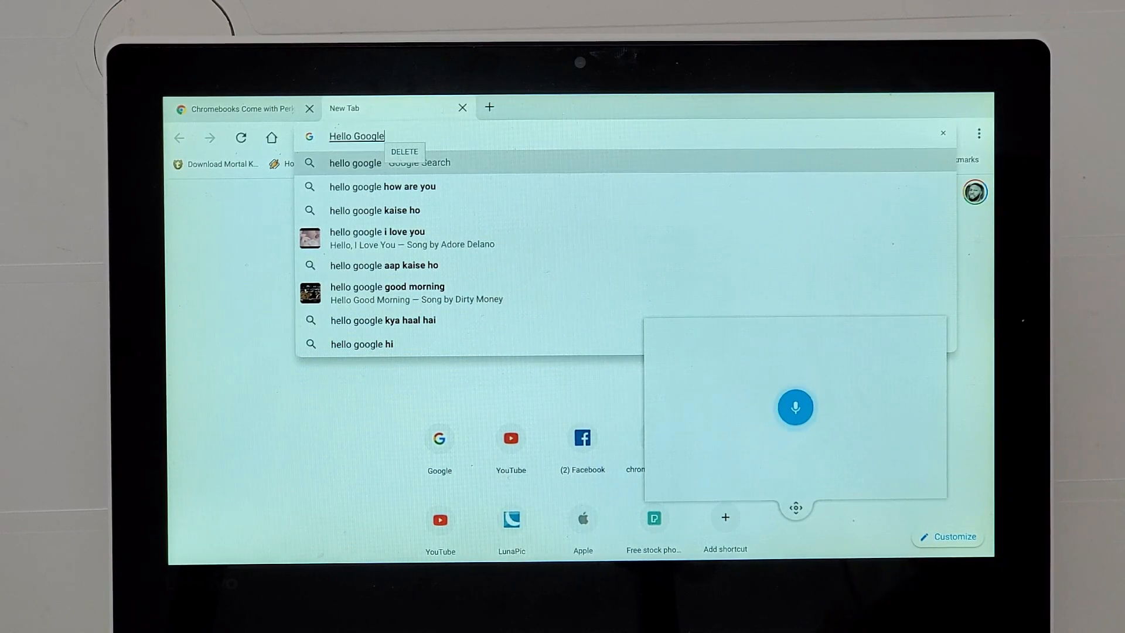
pyautogui.write('hi')
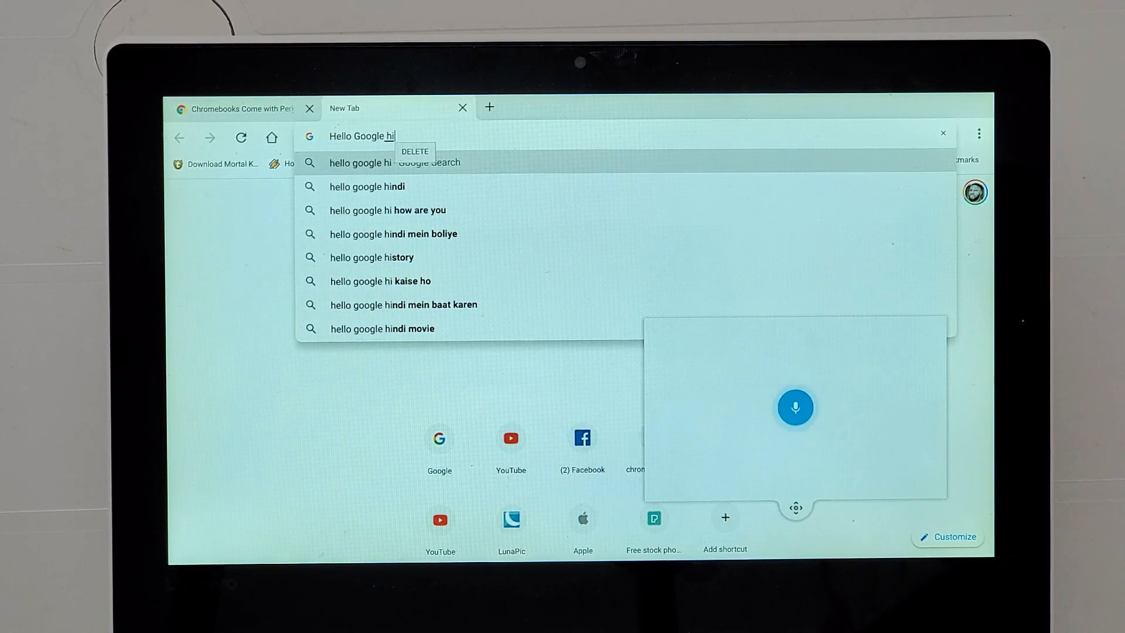
pyautogui.write('hello')
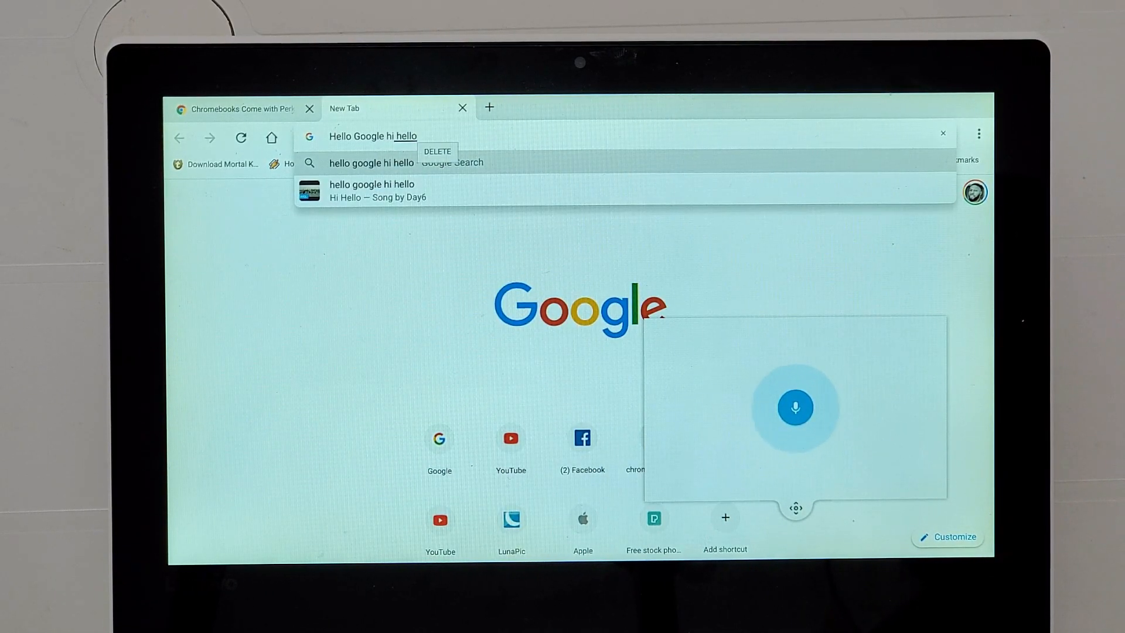
pyautogui.write('hello')
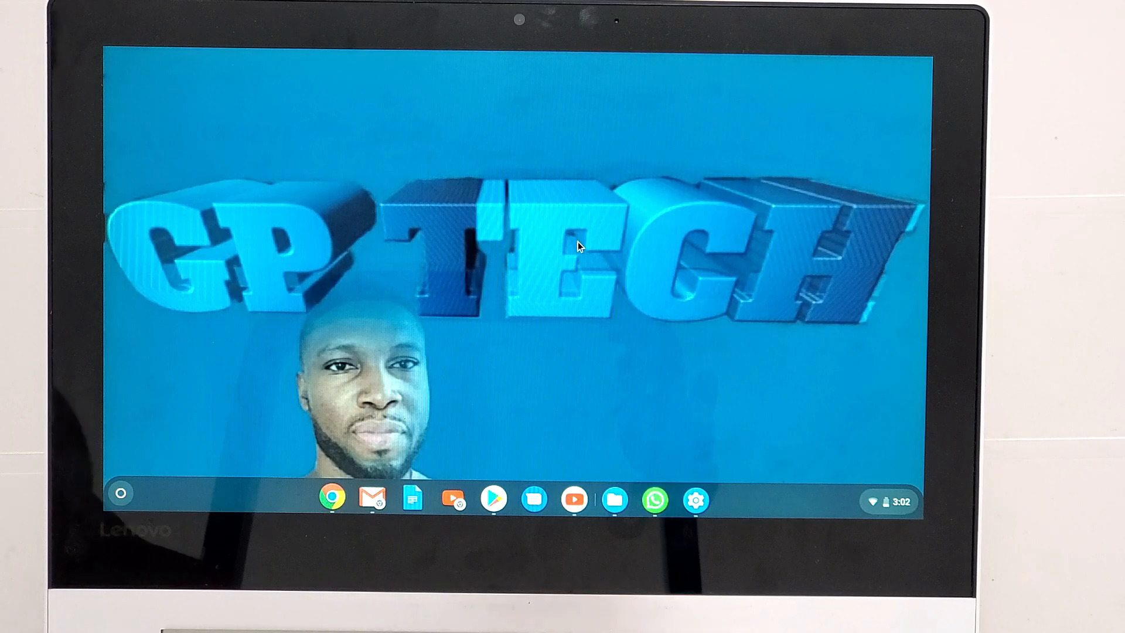
# Step: Search Settings for 'Manage accessibility features', review the accessibility options and leave the page
pyautogui.click(693, 498)
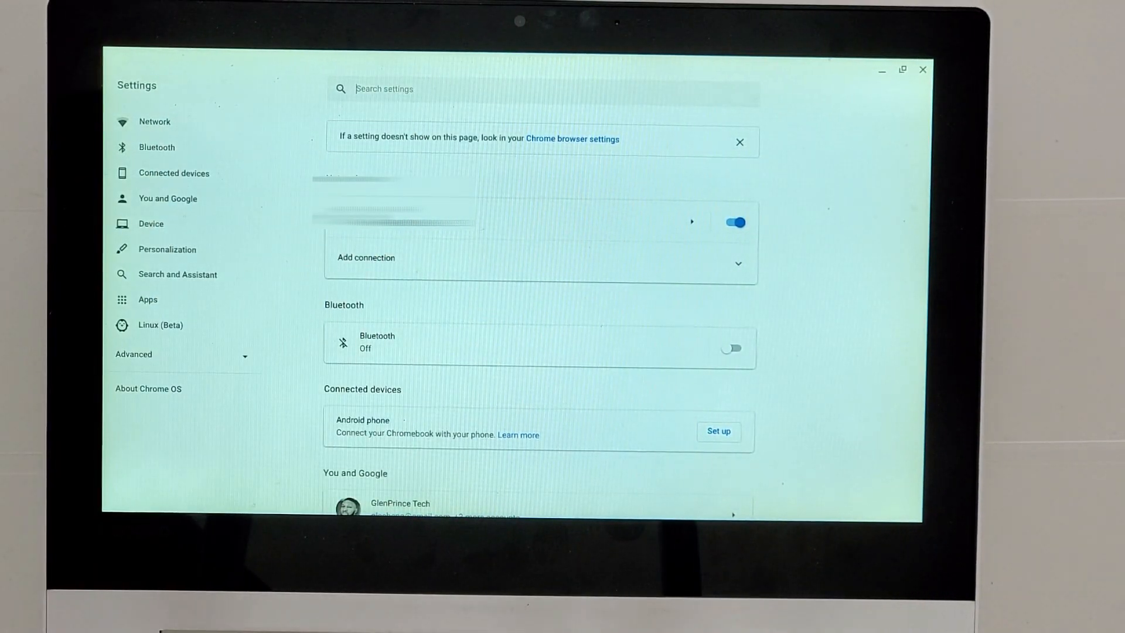
pyautogui.write('Manage accessibility features')
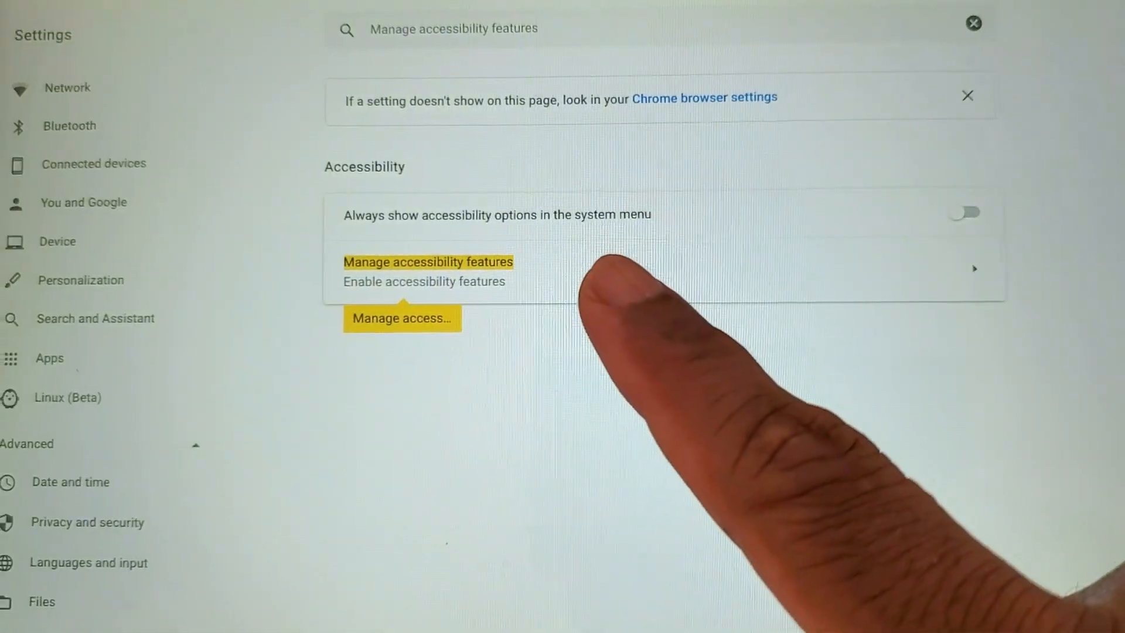
pyautogui.click(428, 261)
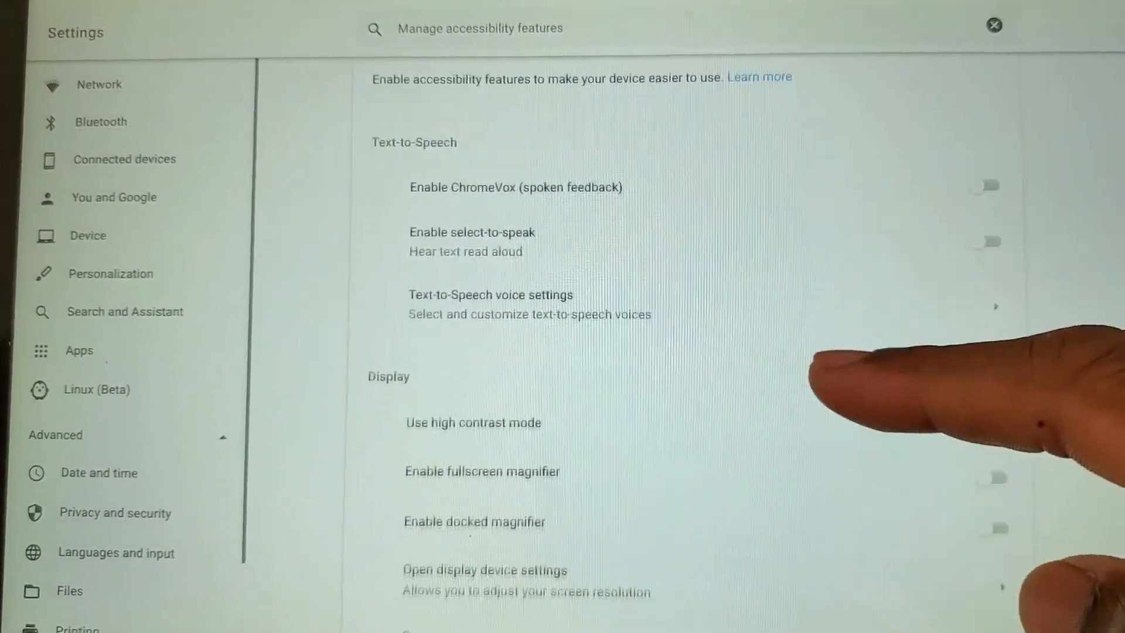
pyautogui.scroll(-3)
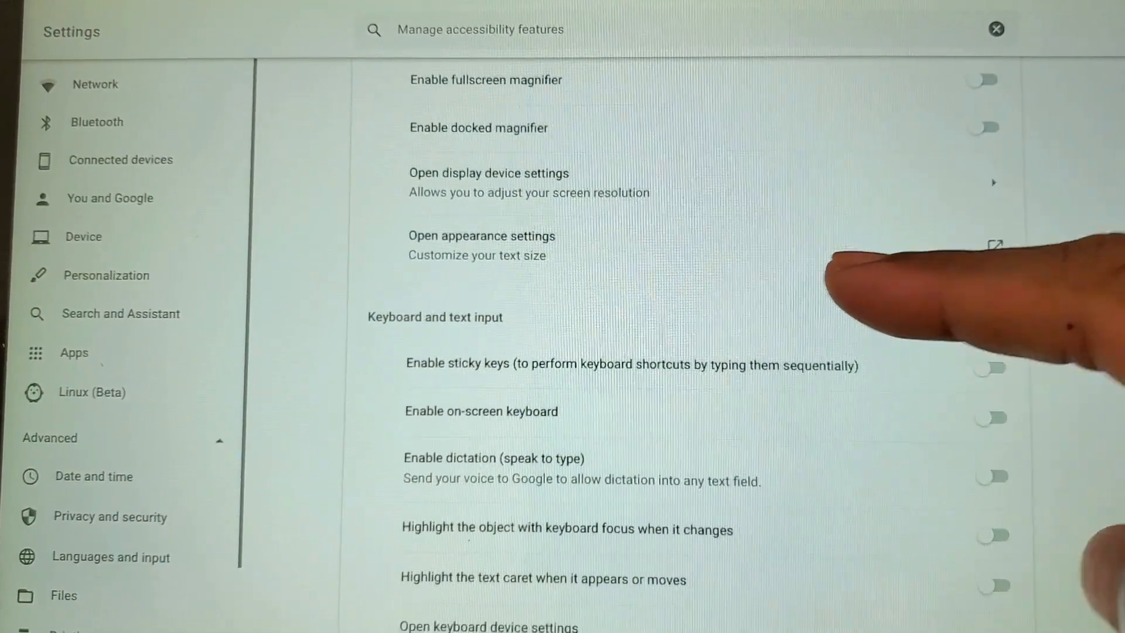
pyautogui.click(990, 476)
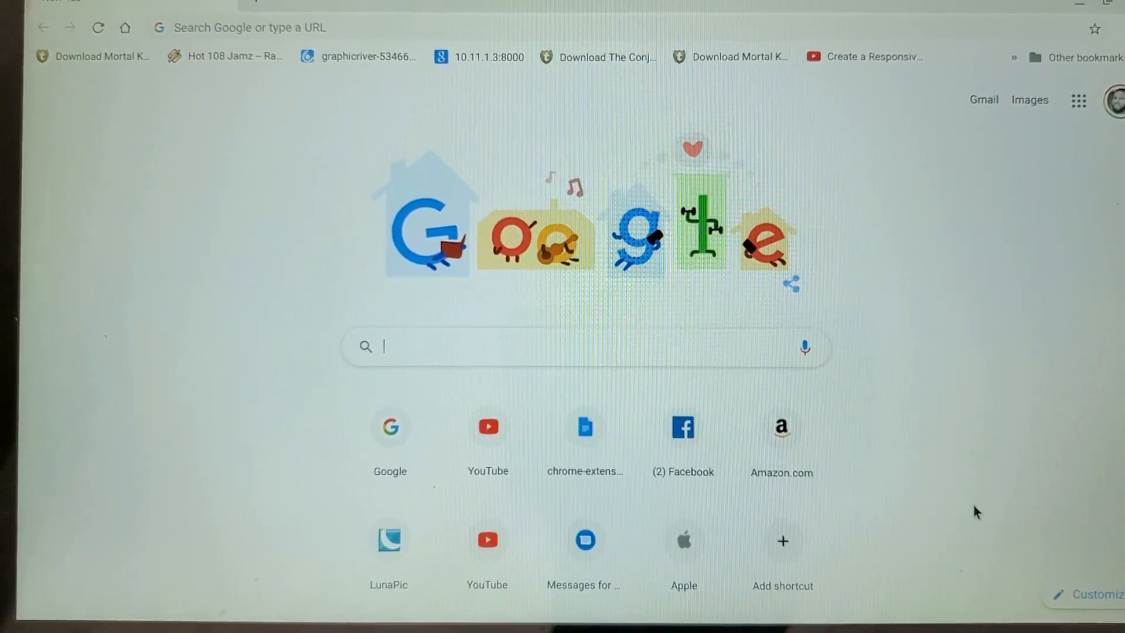
# Step: Type test lines in the Google Doc, alternating lowercase and uppercase strings via Caps Lock
pyautogui.write('hello Google')
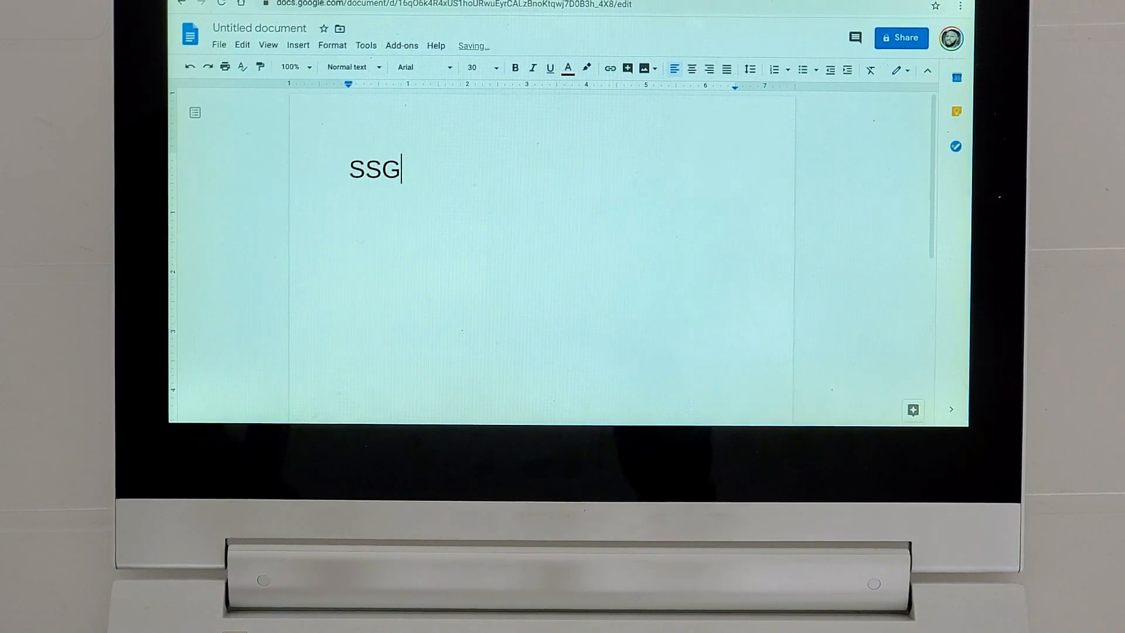
pyautogui.write('HSHSJJKKWJHWHH')
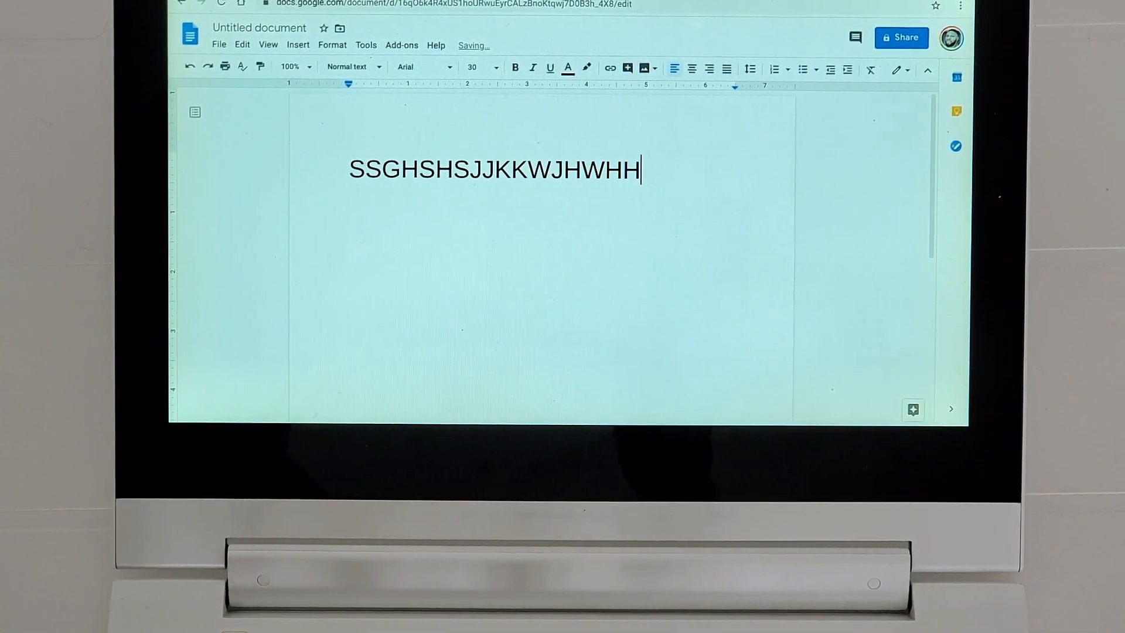
pyautogui.write('TGGWYYHEHGWHWH')
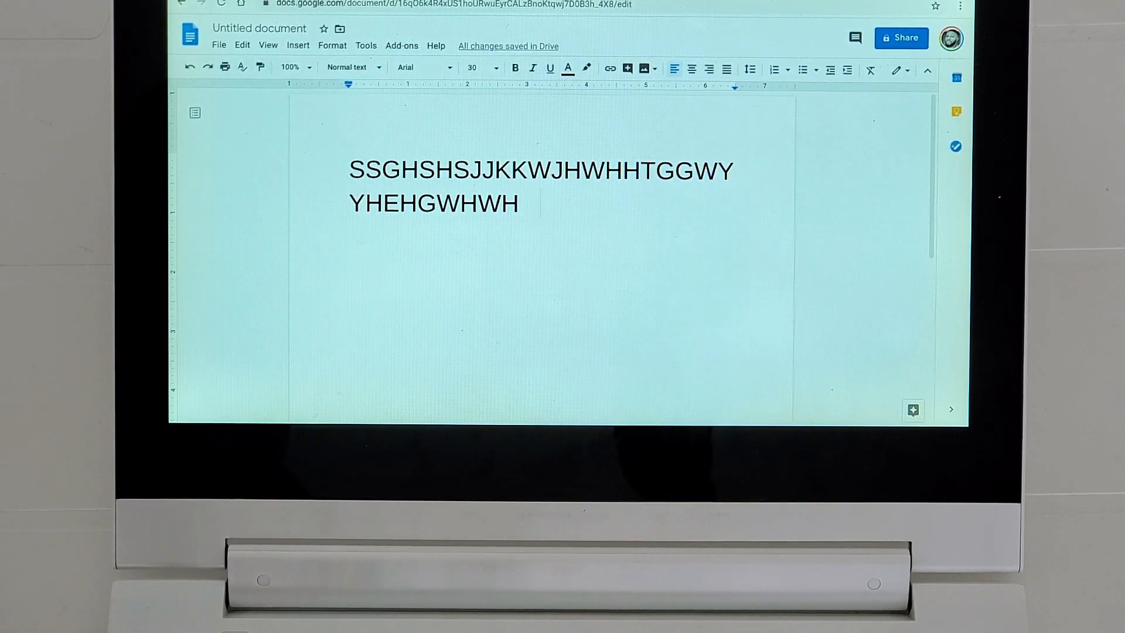
pyautogui.write('ggd')
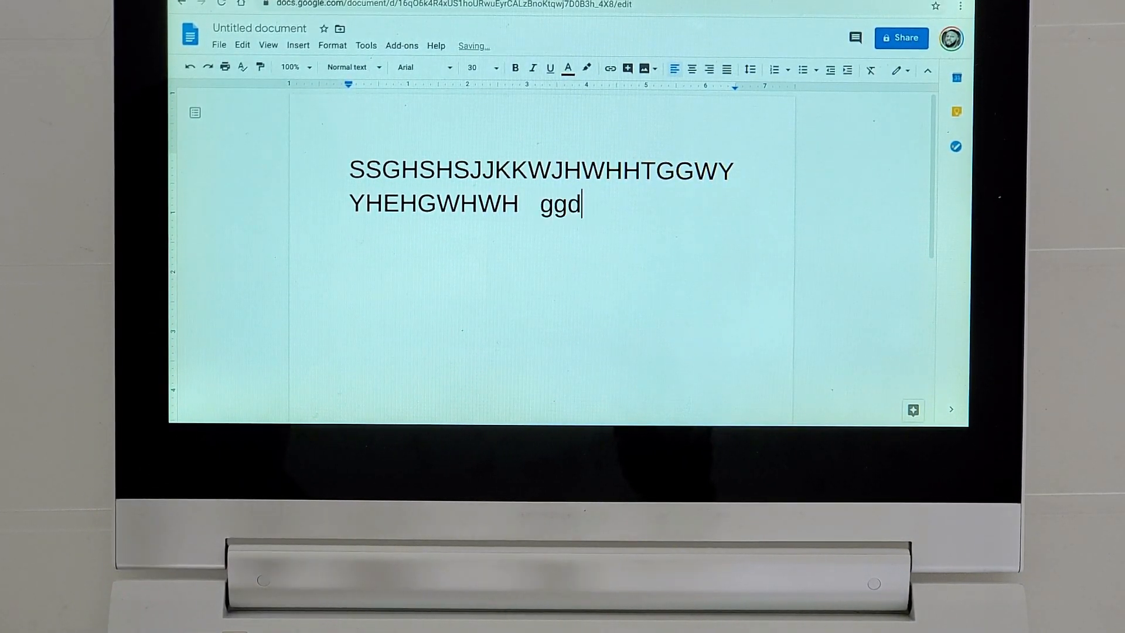
pyautogui.write('dhdheeheheheh')
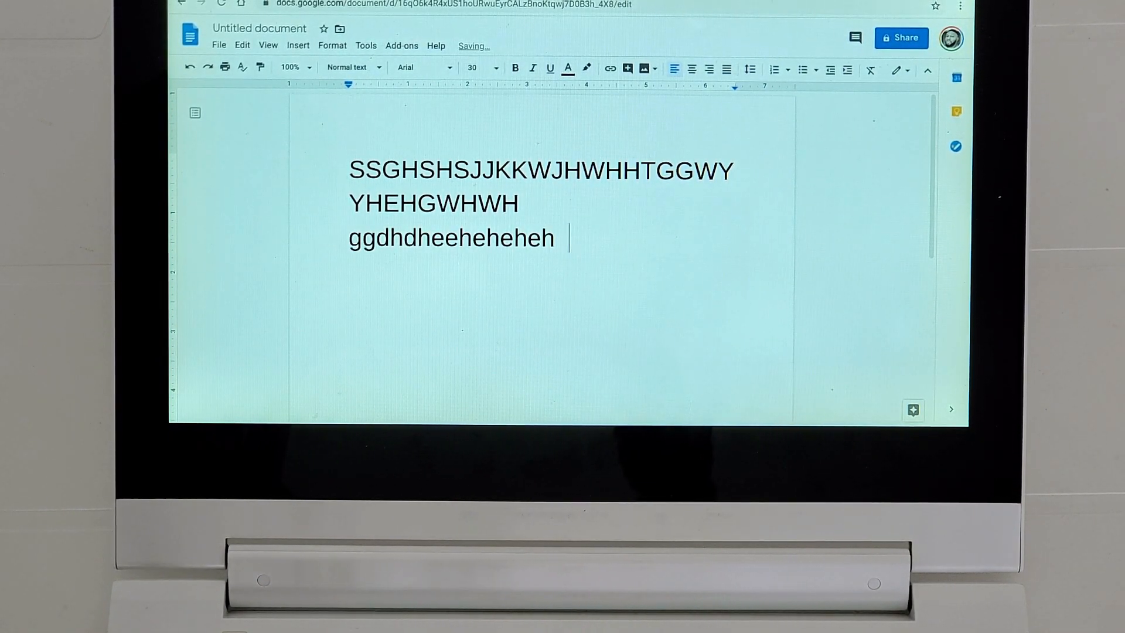
pyautogui.write('HGEGEG')
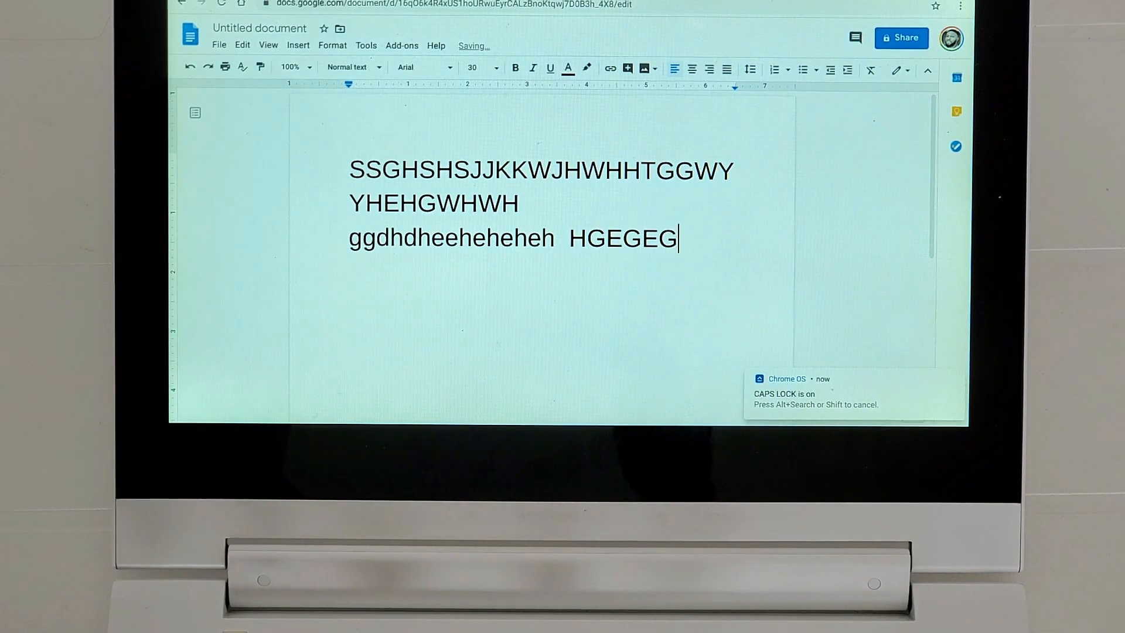
pyautogui.write('YEYJEJHGEGG')
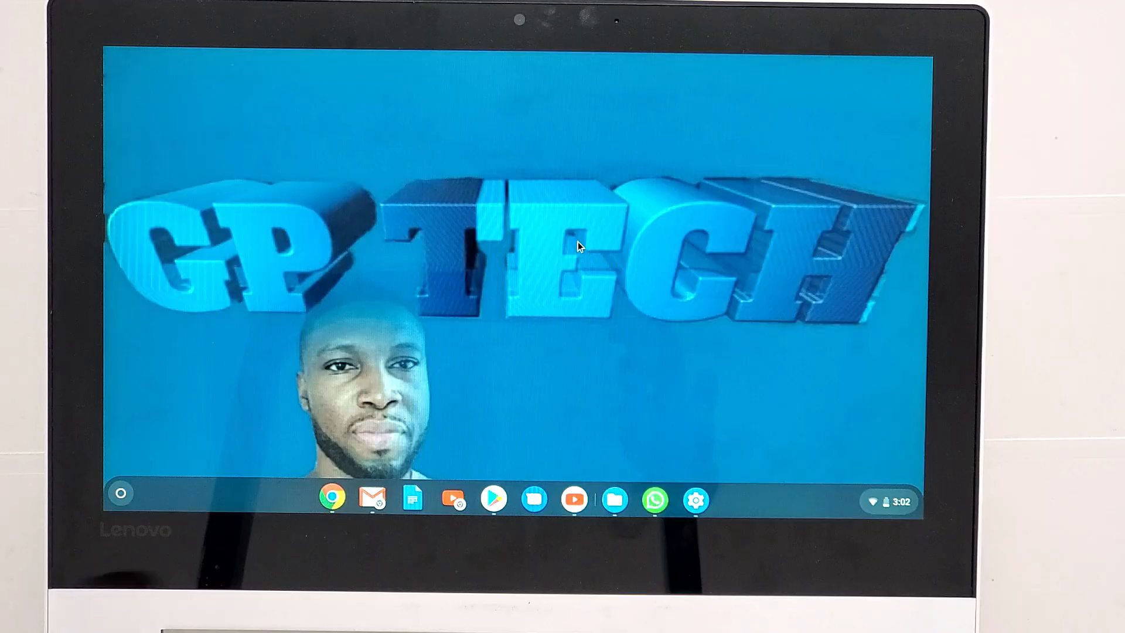
# Step: Search Settings for 'key' and open the Keyboard settings
pyautogui.click(693, 498)
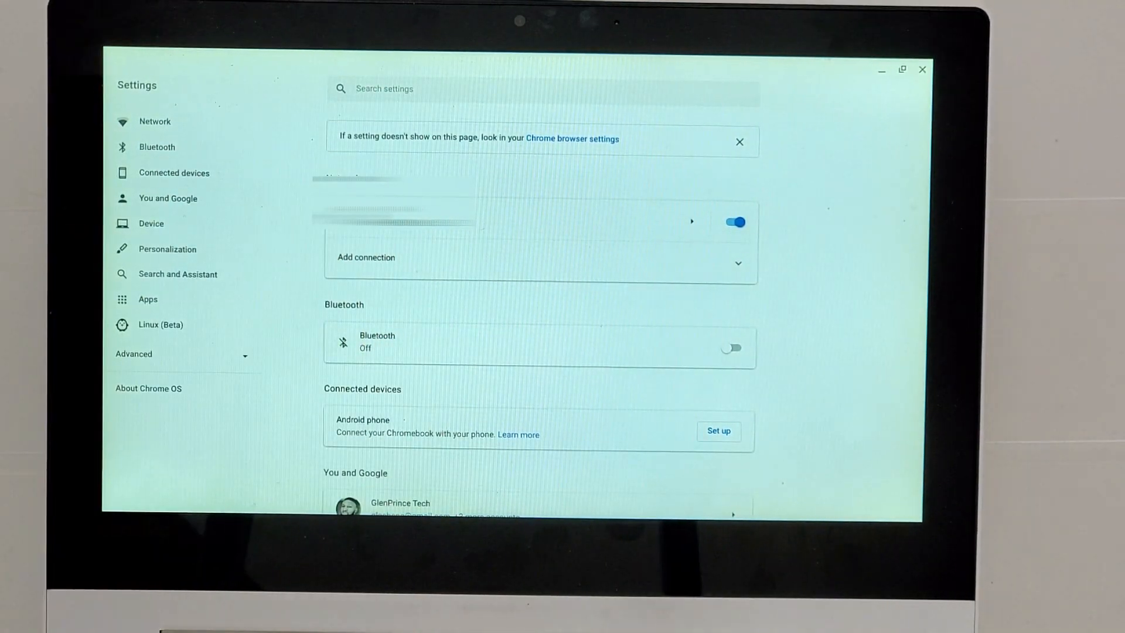
pyautogui.write('keyboard')
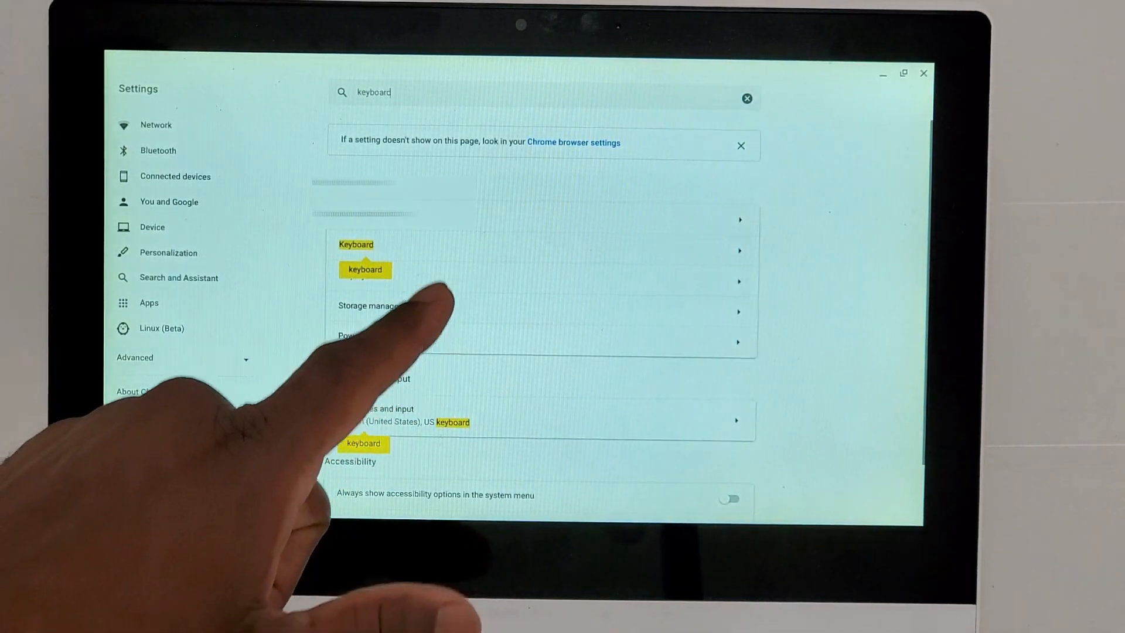
pyautogui.click(356, 243)
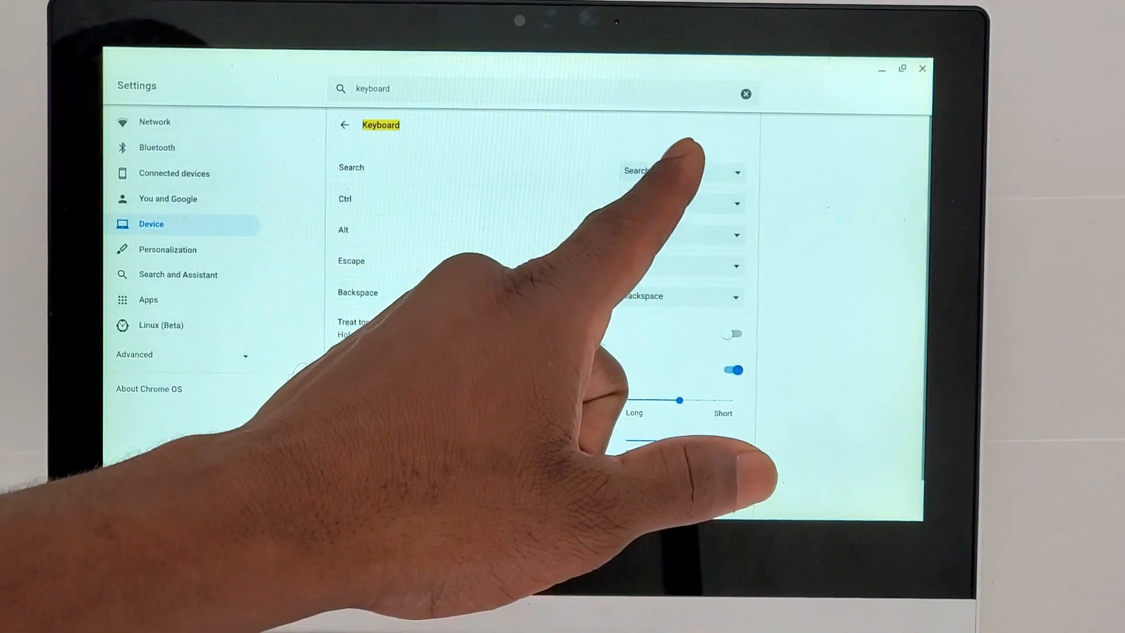
# Step: Remap the Search key to act as Caps Lock from its function dropdown
pyautogui.click(680, 171)
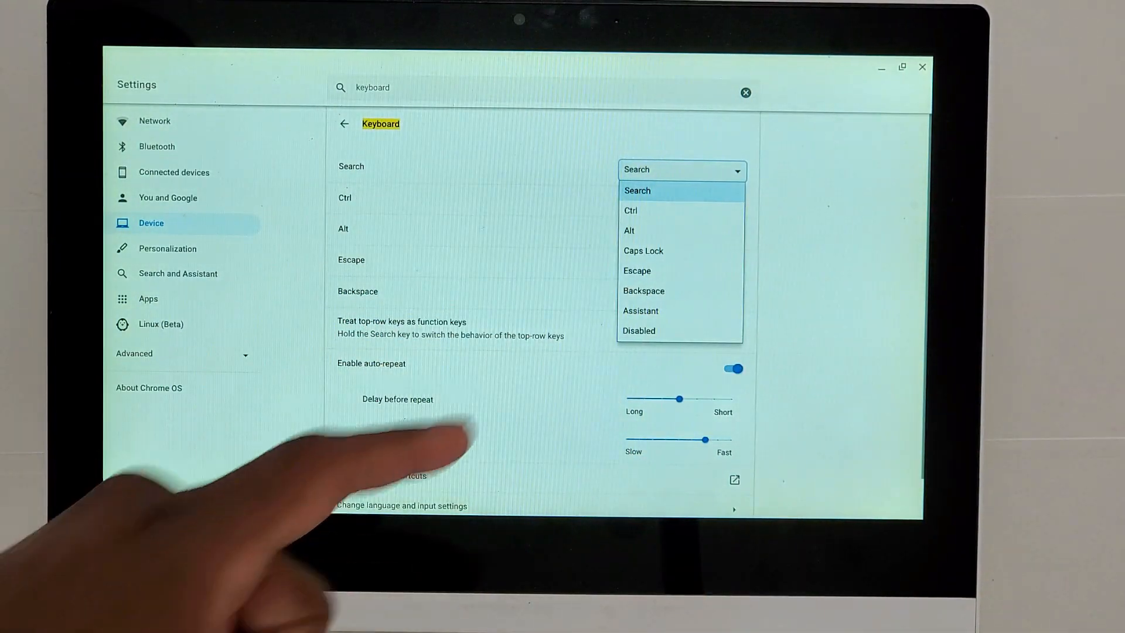
pyautogui.click(643, 250)
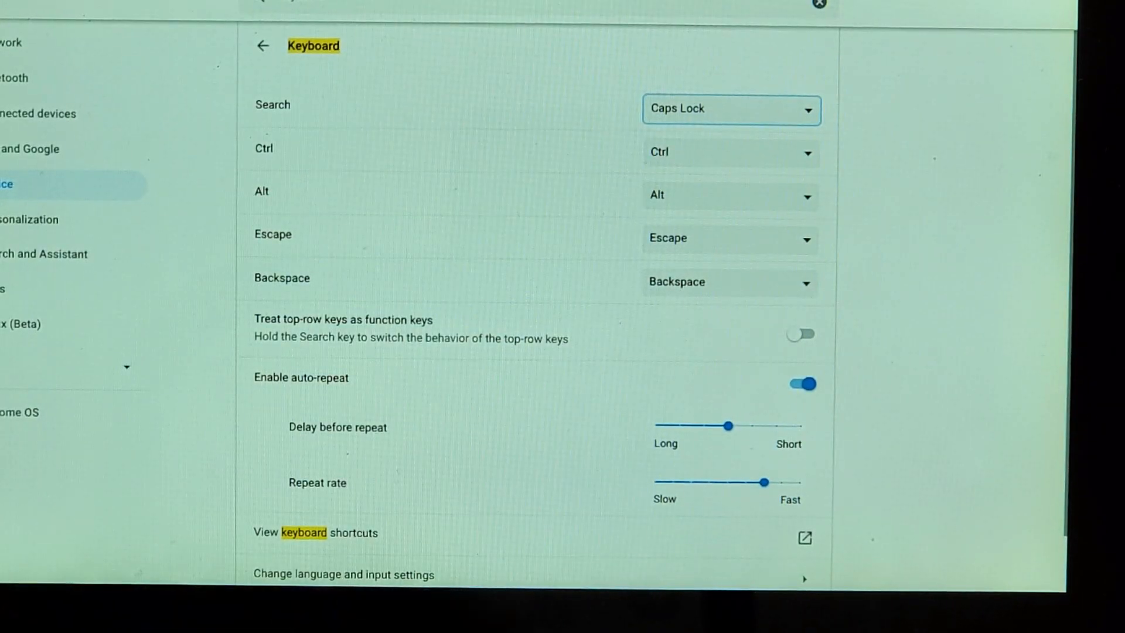
pyautogui.click(728, 110)
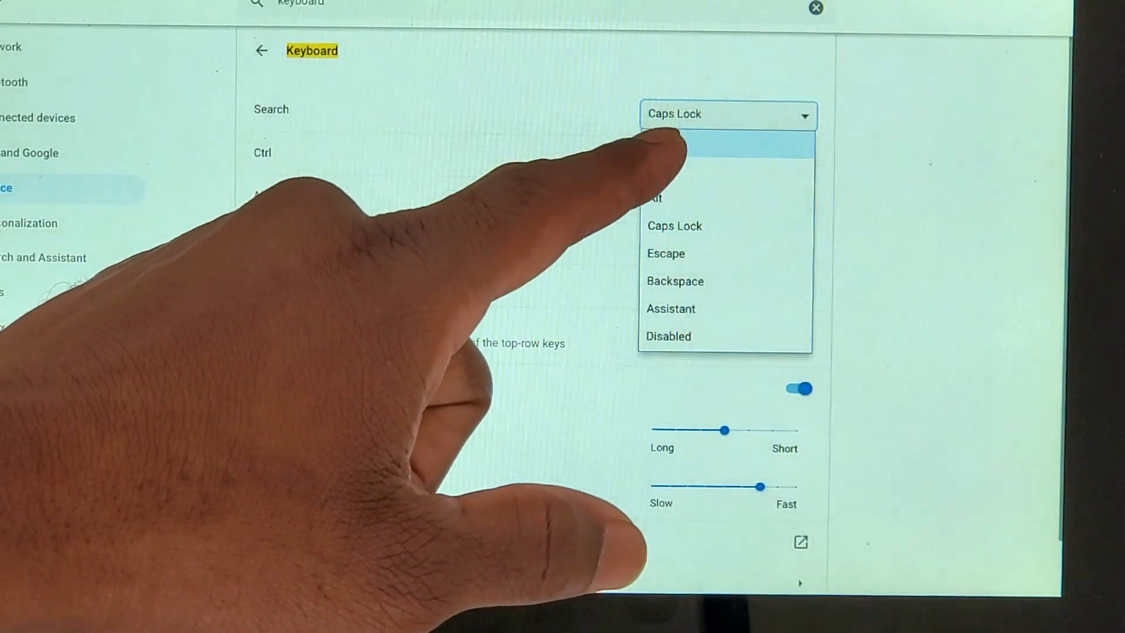
pyautogui.click(727, 150)
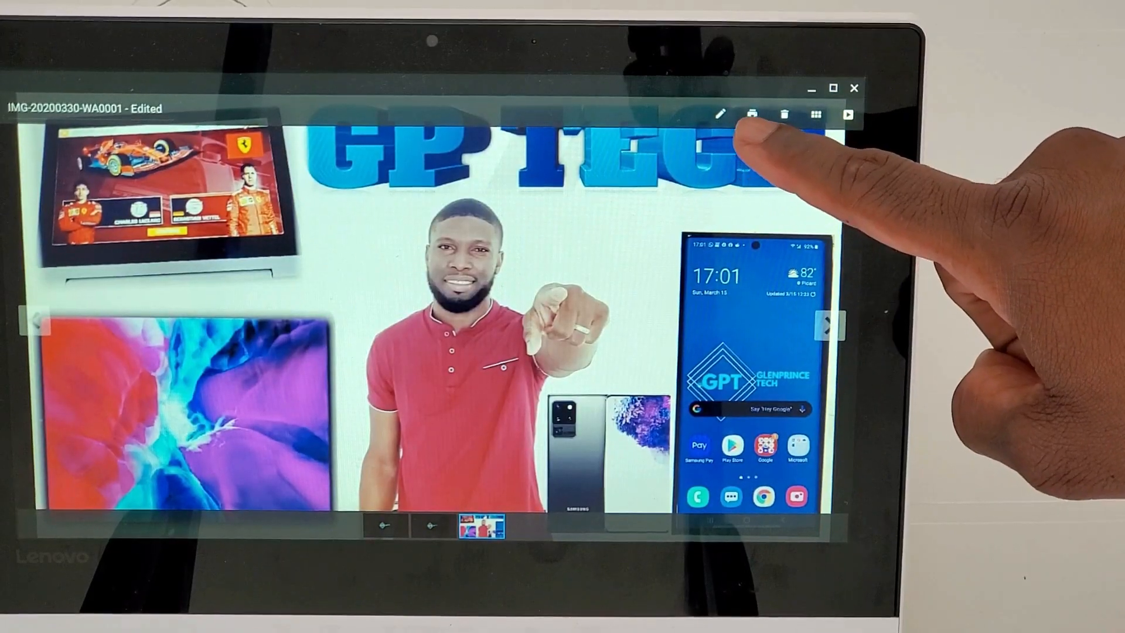
# Step: Start editing the photo in Gallery, trying the auto-fix and crop tools
pyautogui.click(720, 109)
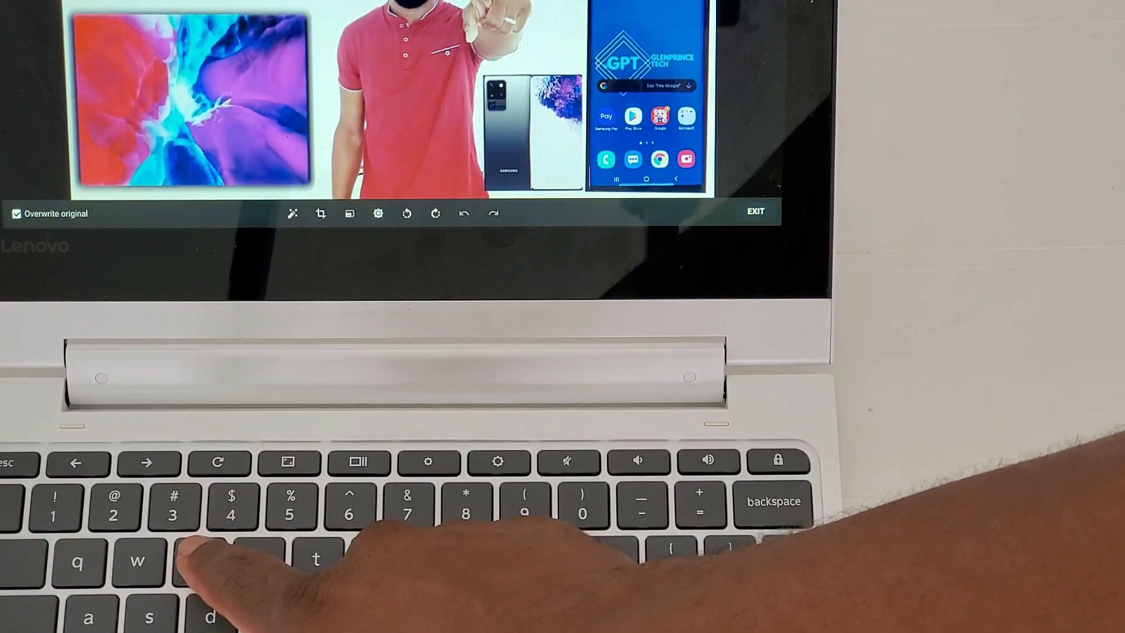
pyautogui.click(755, 210)
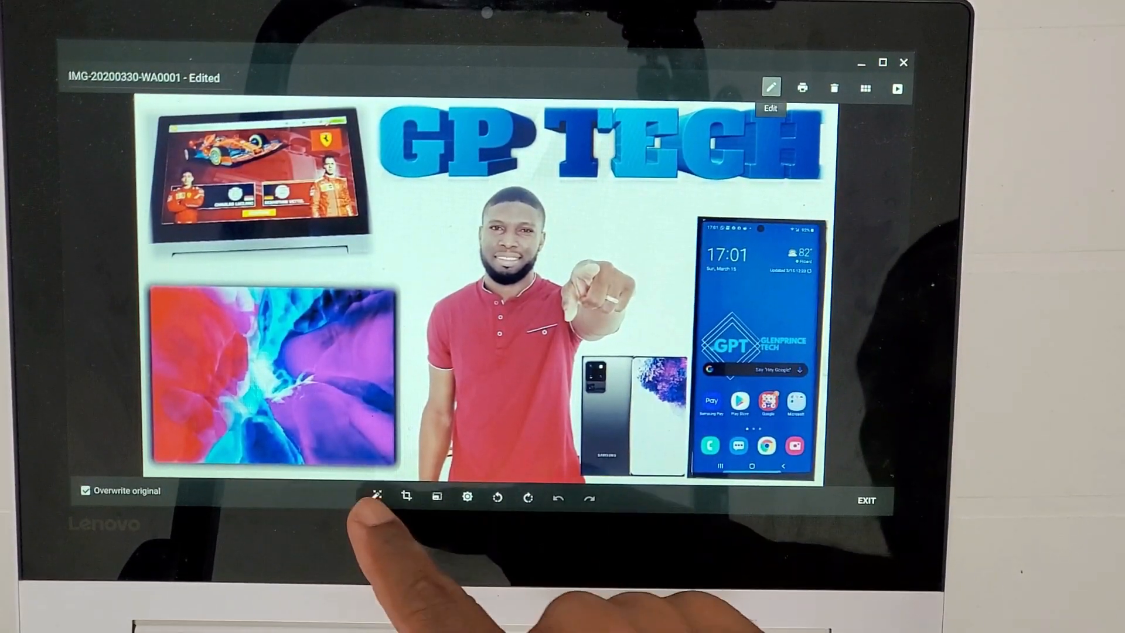
pyautogui.click(376, 495)
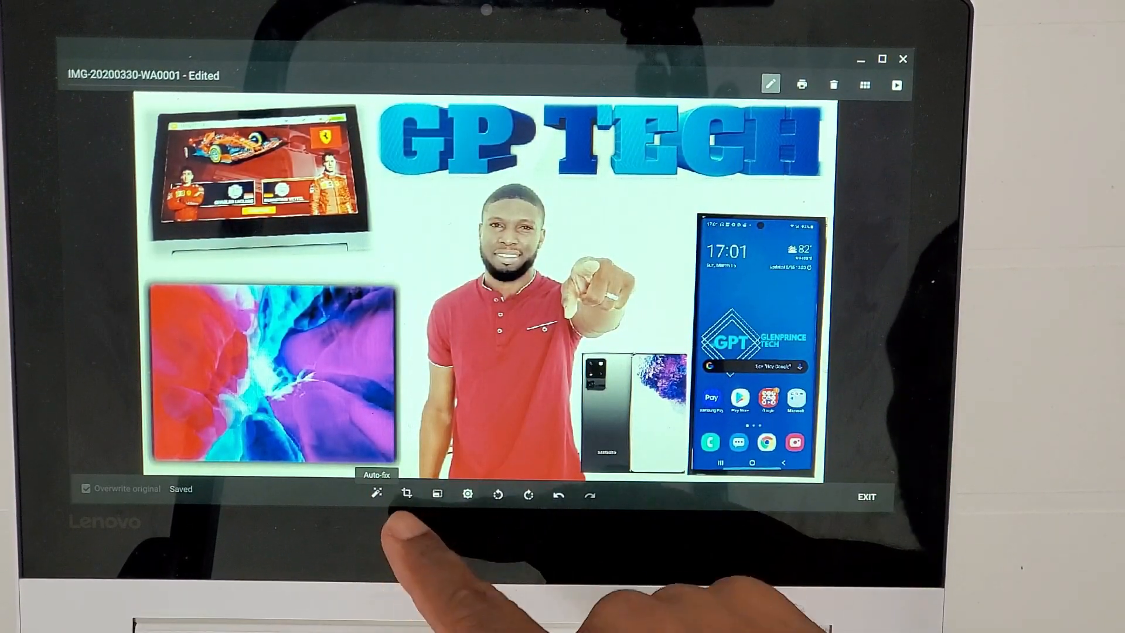
pyautogui.click(406, 495)
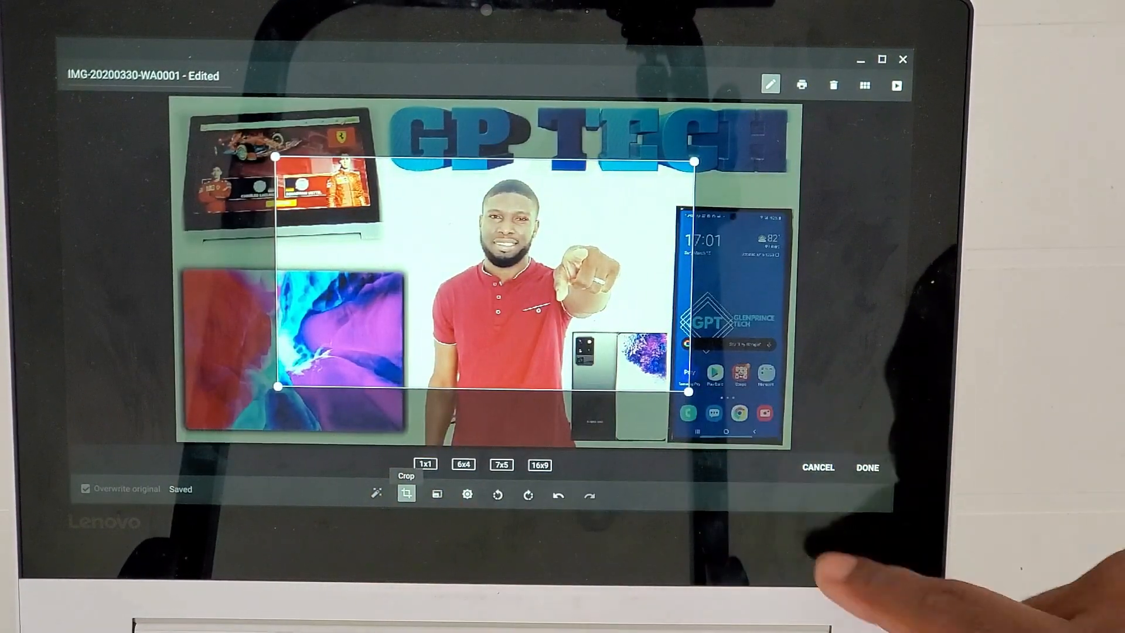
pyautogui.click(437, 493)
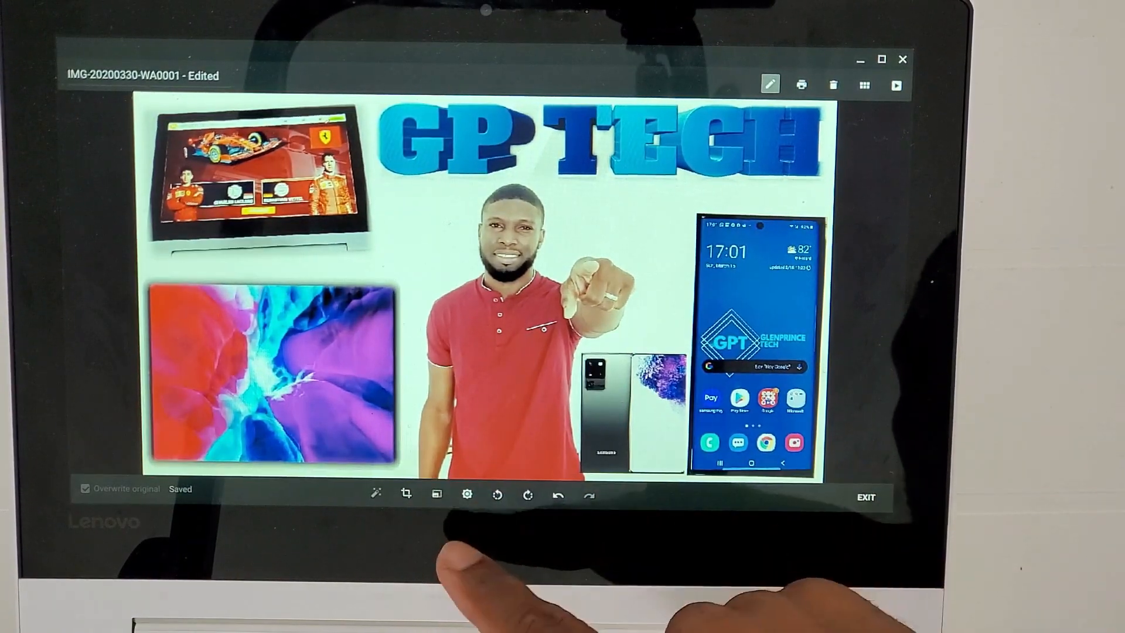
# Step: Try the brightness/contrast adjustments and rotate the photo a quarter turn
pyautogui.click(467, 495)
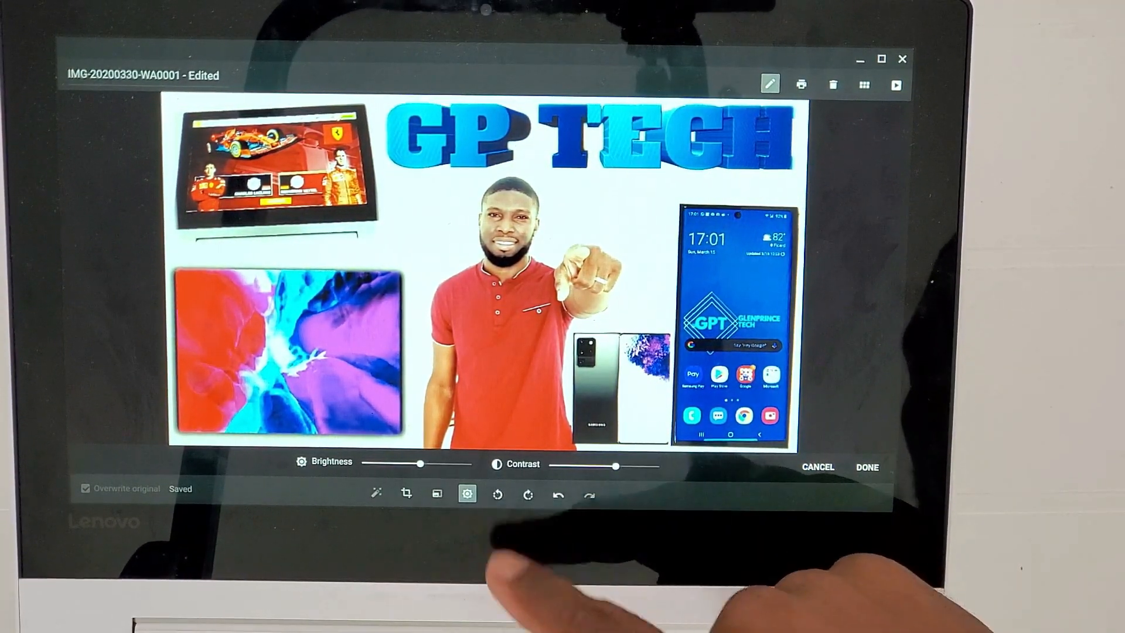
pyautogui.click(527, 495)
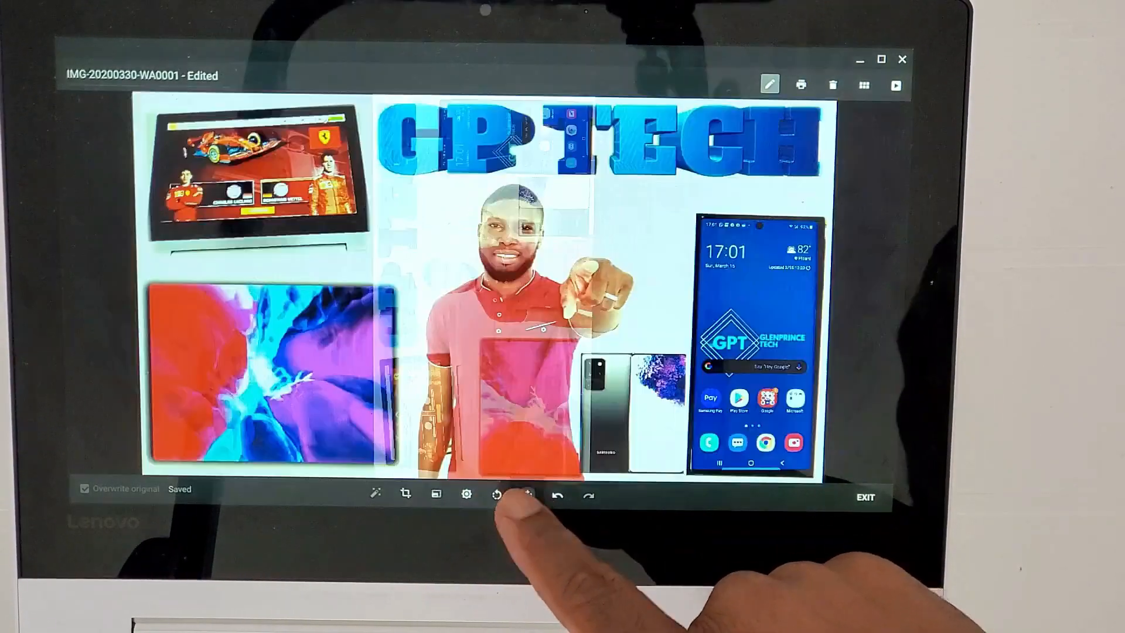
pyautogui.click(528, 495)
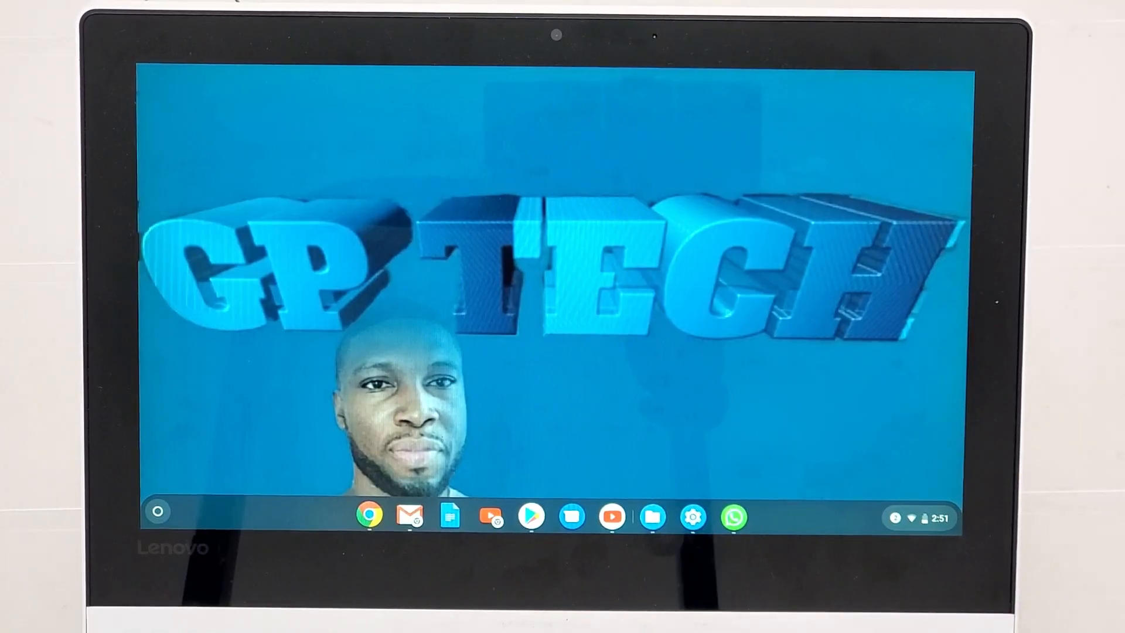
# Step: Turn on Night Light from quick settings and open its display settings
pyautogui.click(921, 517)
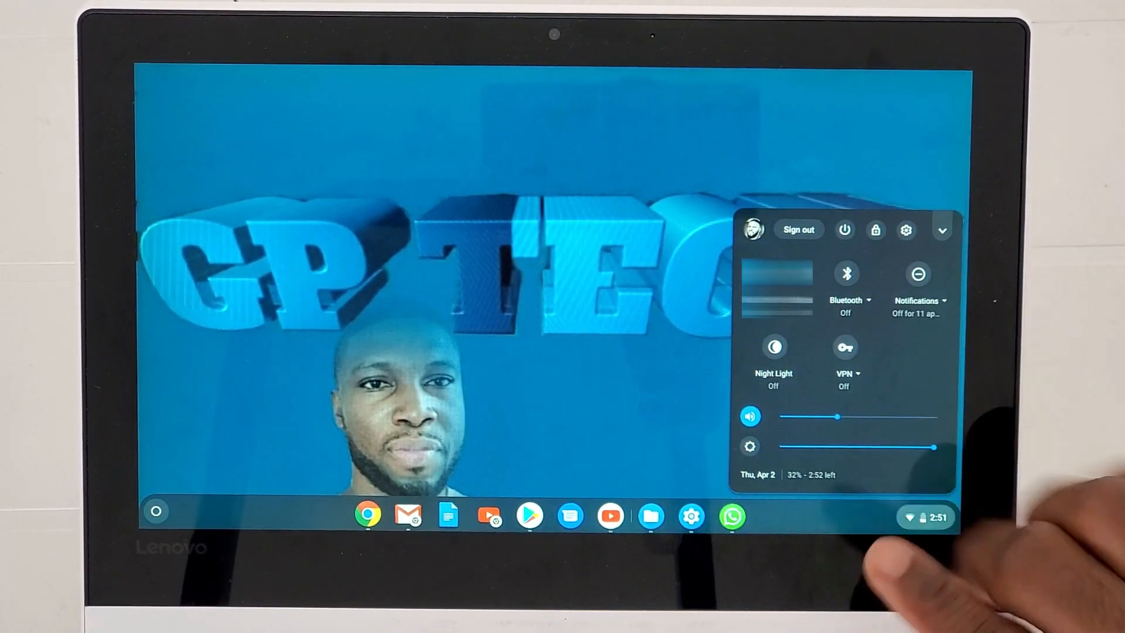
pyautogui.click(773, 347)
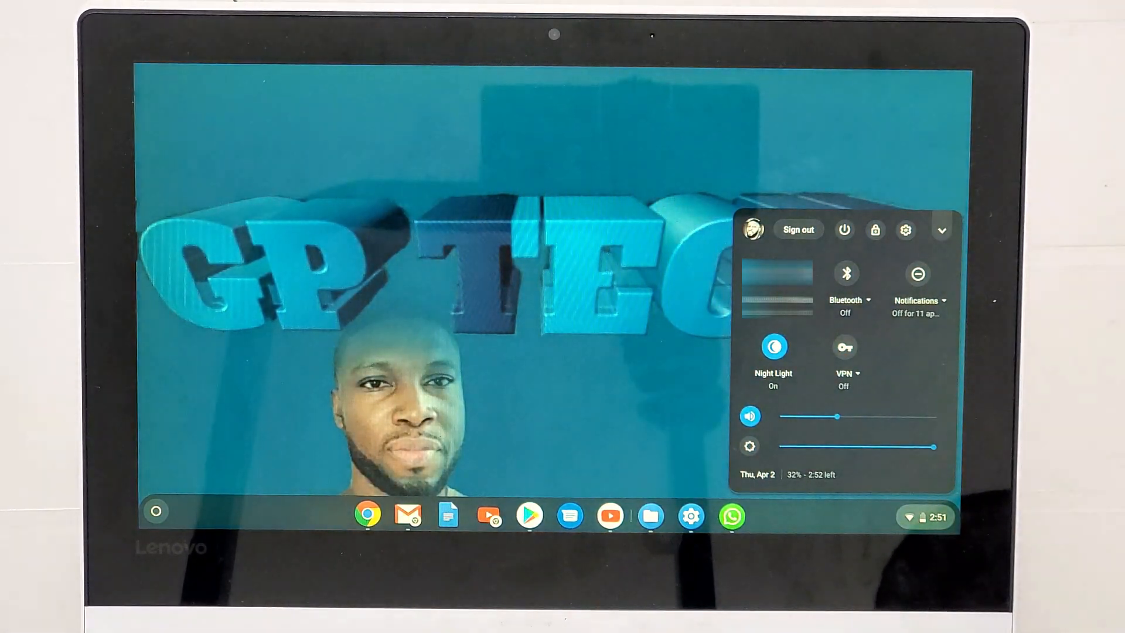
pyautogui.click(773, 346)
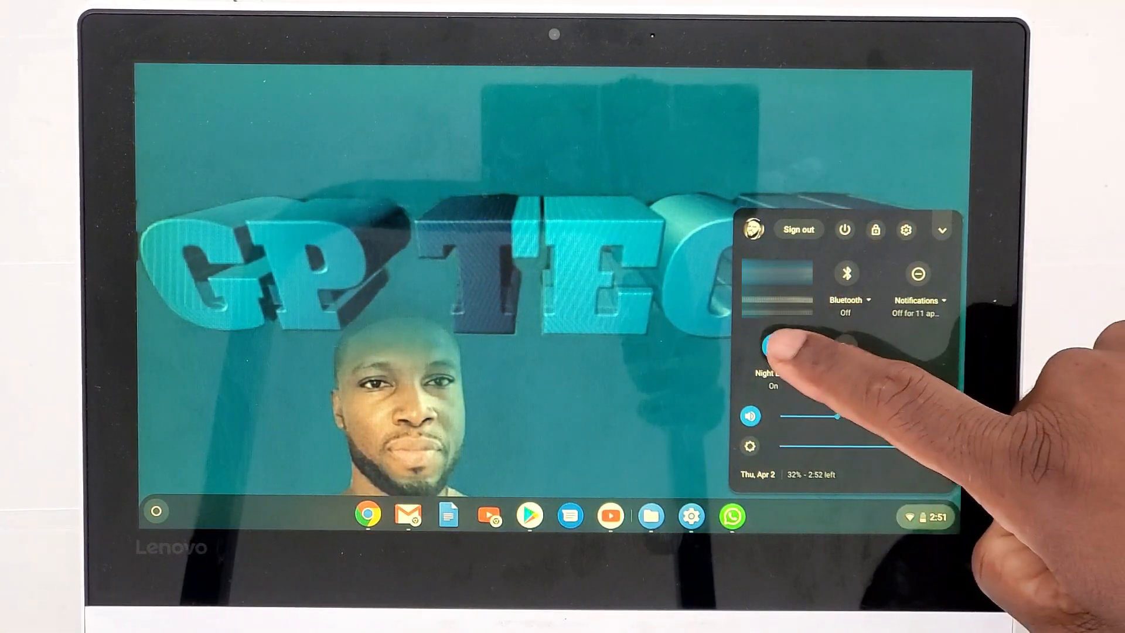
pyautogui.click(770, 348)
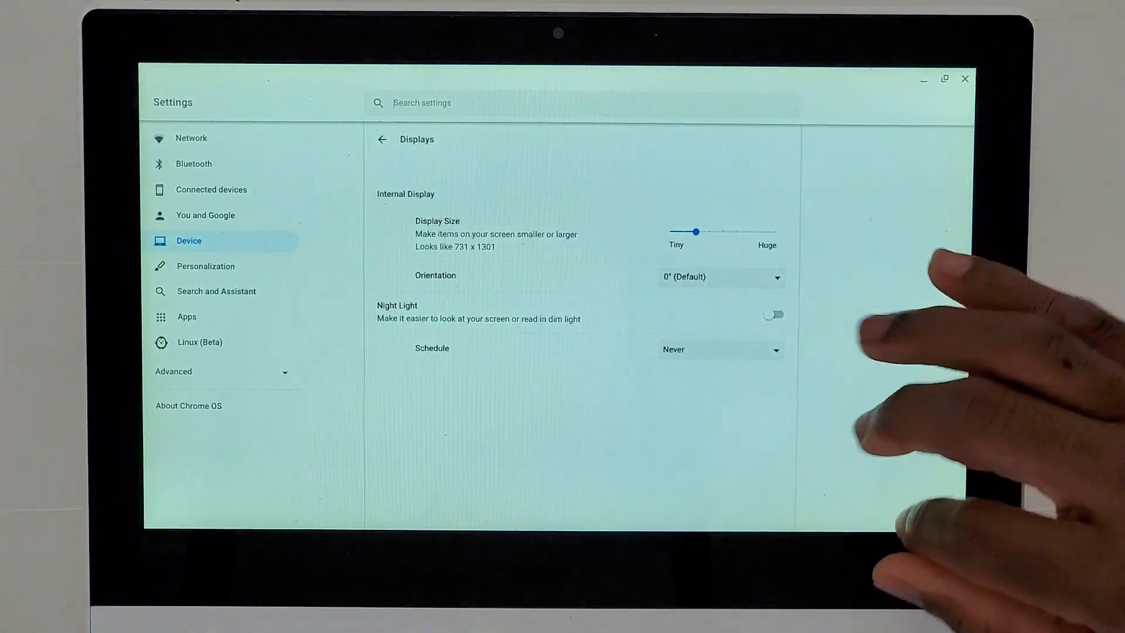
# Step: Turn Night Light on and set its colour temperature to a mid-range warmth
pyautogui.click(774, 314)
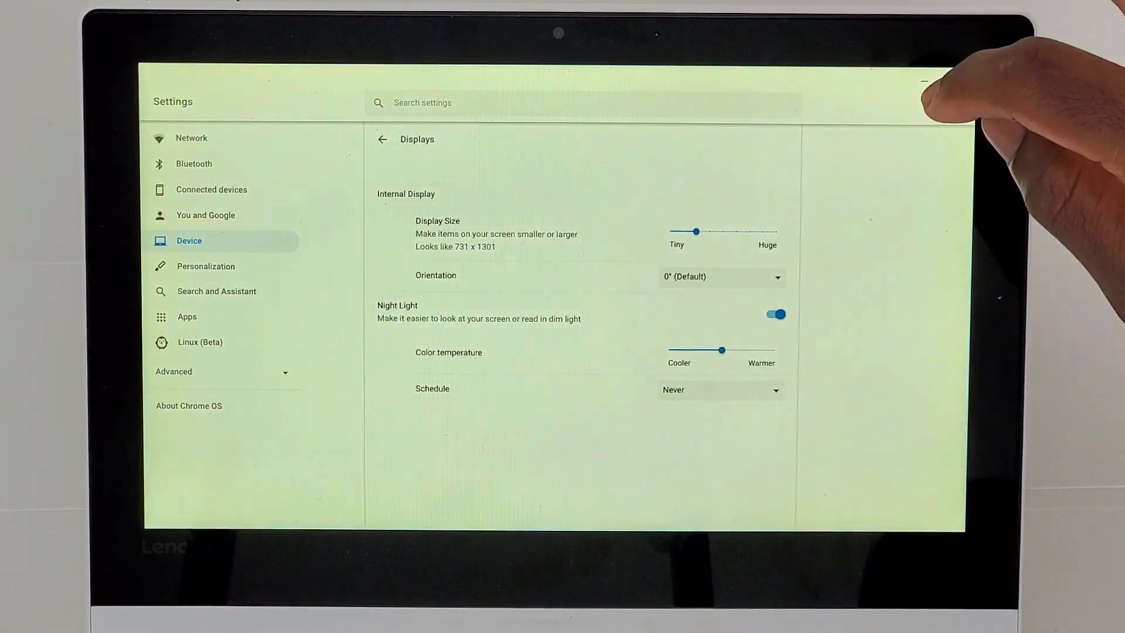
pyautogui.click(774, 314)
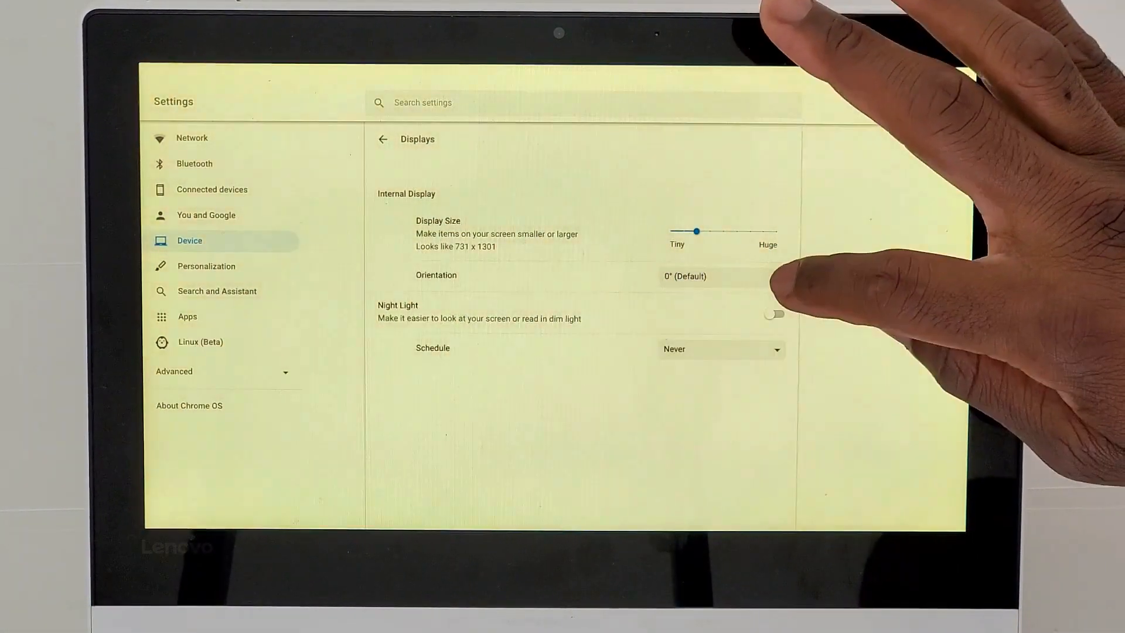
pyautogui.click(774, 314)
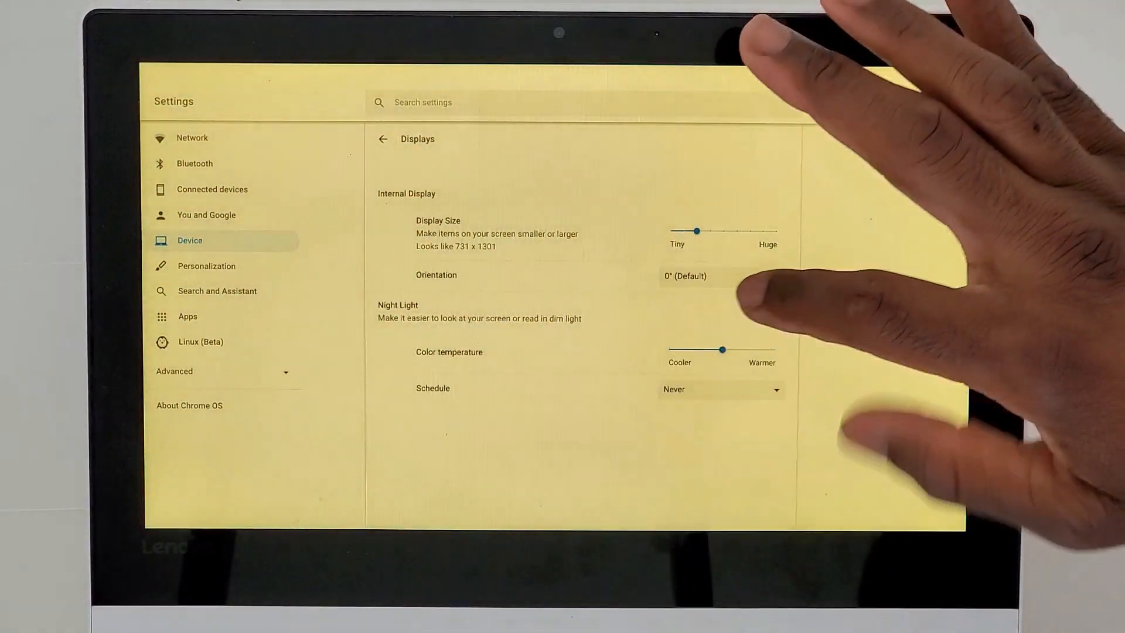
pyautogui.click(775, 314)
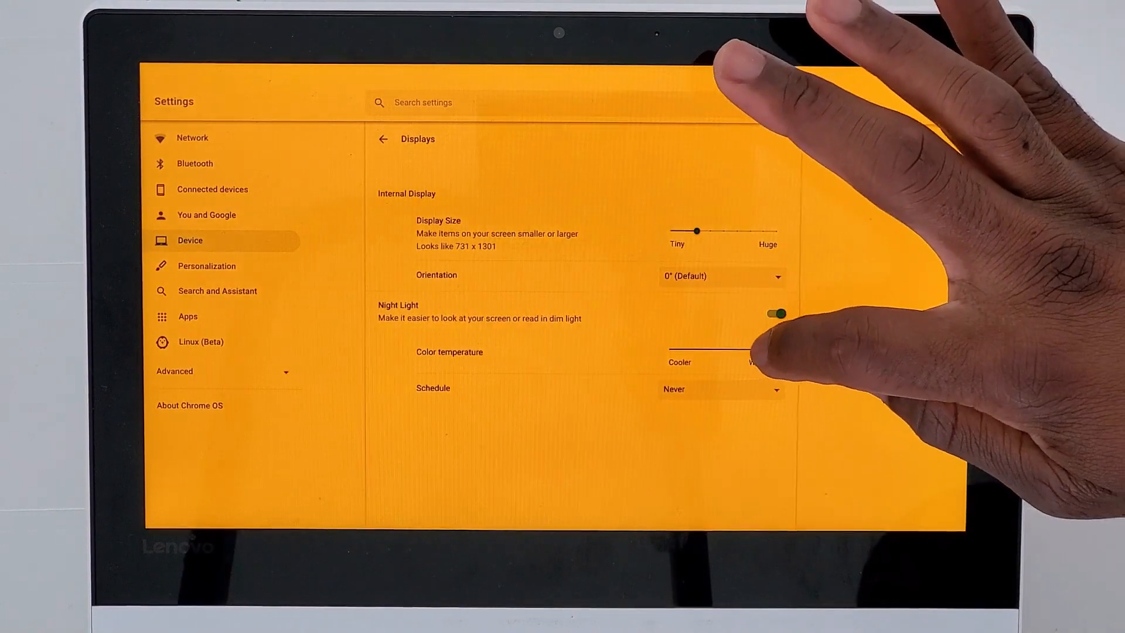
pyautogui.click(779, 314)
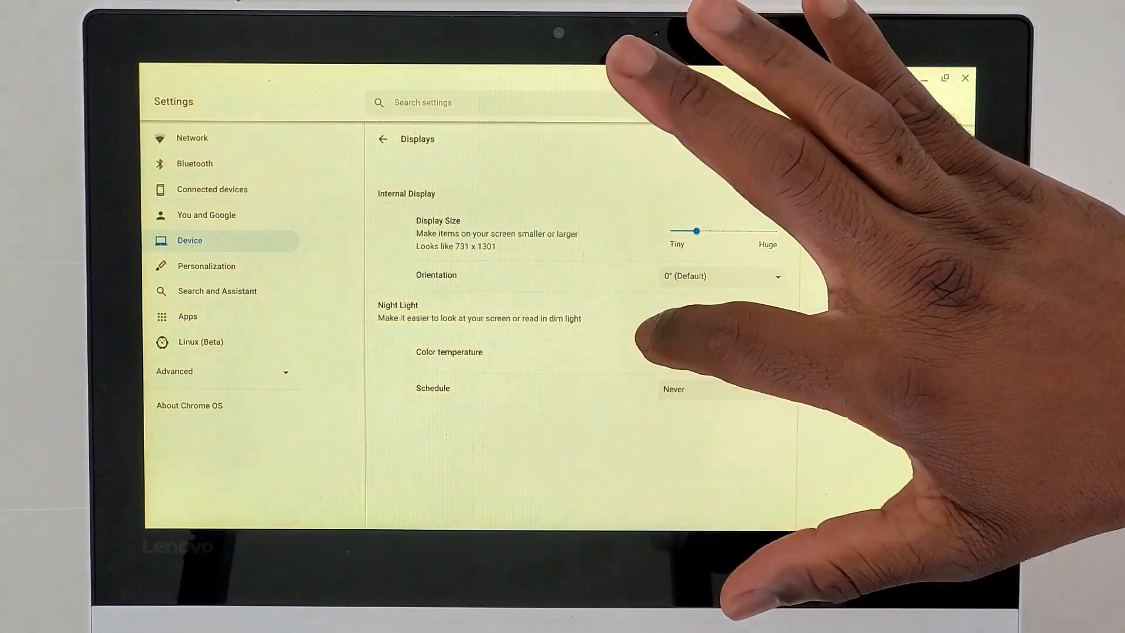
pyautogui.click(776, 314)
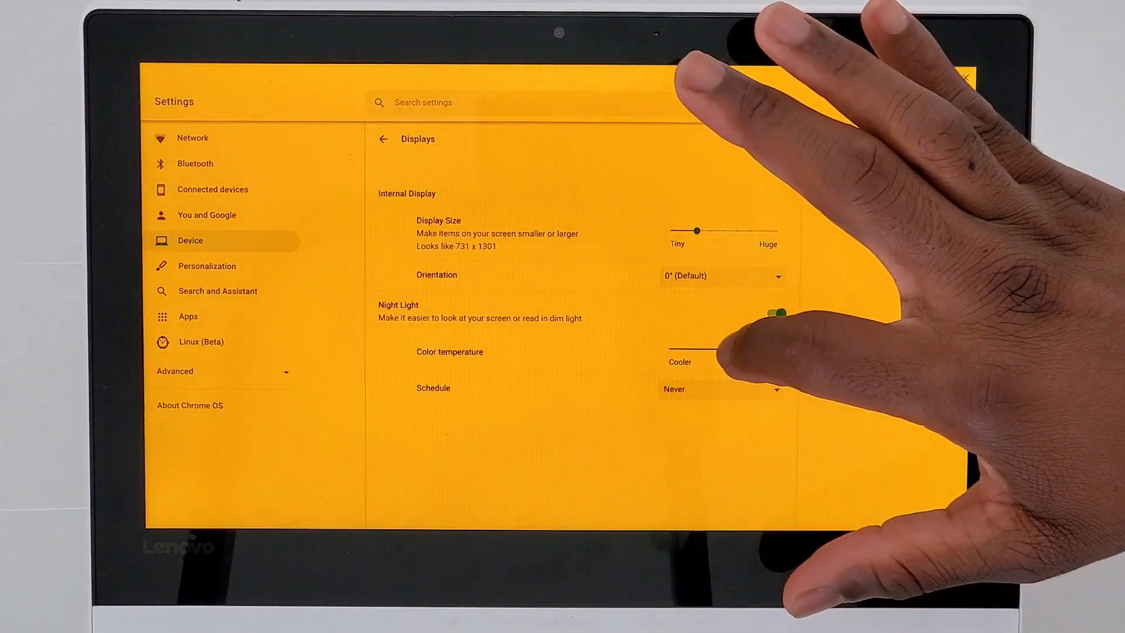
pyautogui.moveTo(780, 313); pyautogui.dragTo(715, 350)
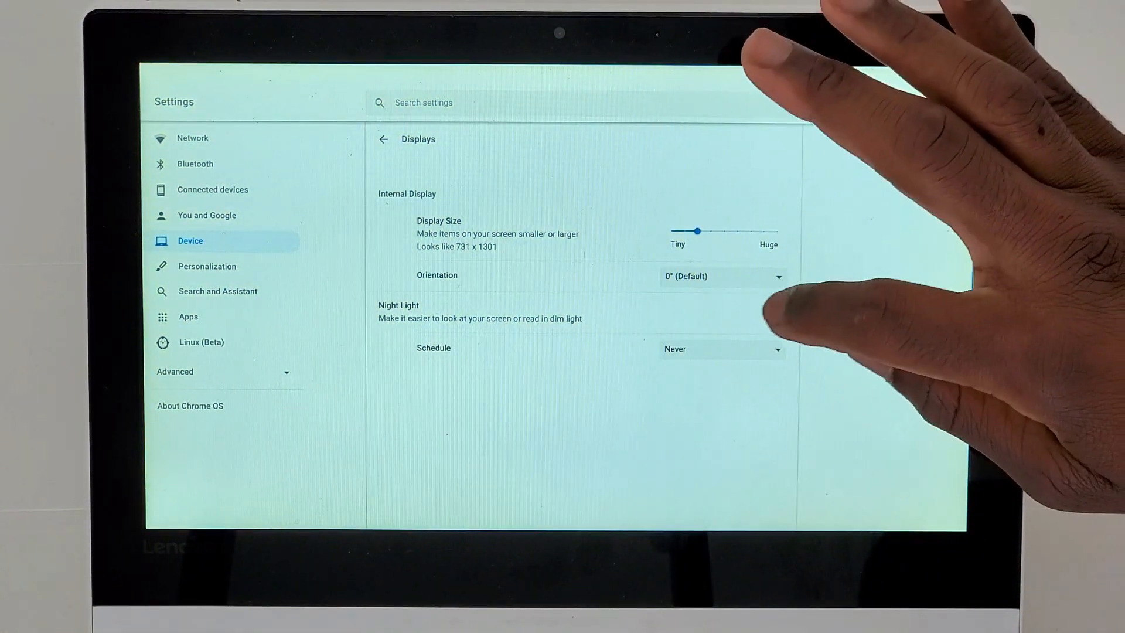
pyautogui.click(777, 313)
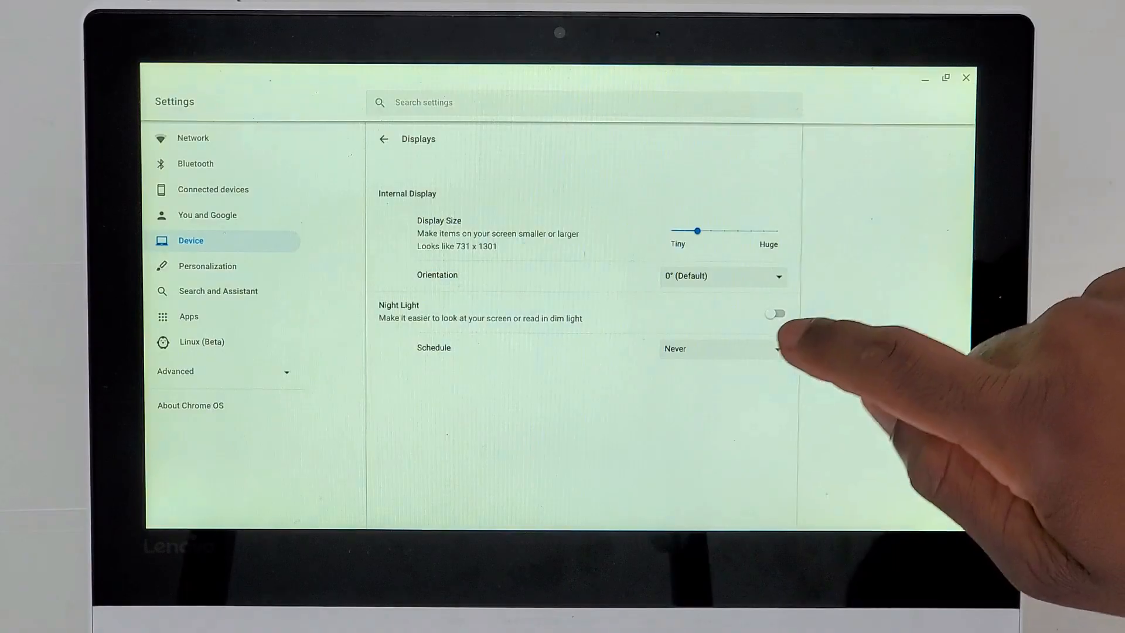
# Step: Try the Sunset to Sunrise and Custom schedules, then leave the schedule on Never
pyautogui.click(721, 348)
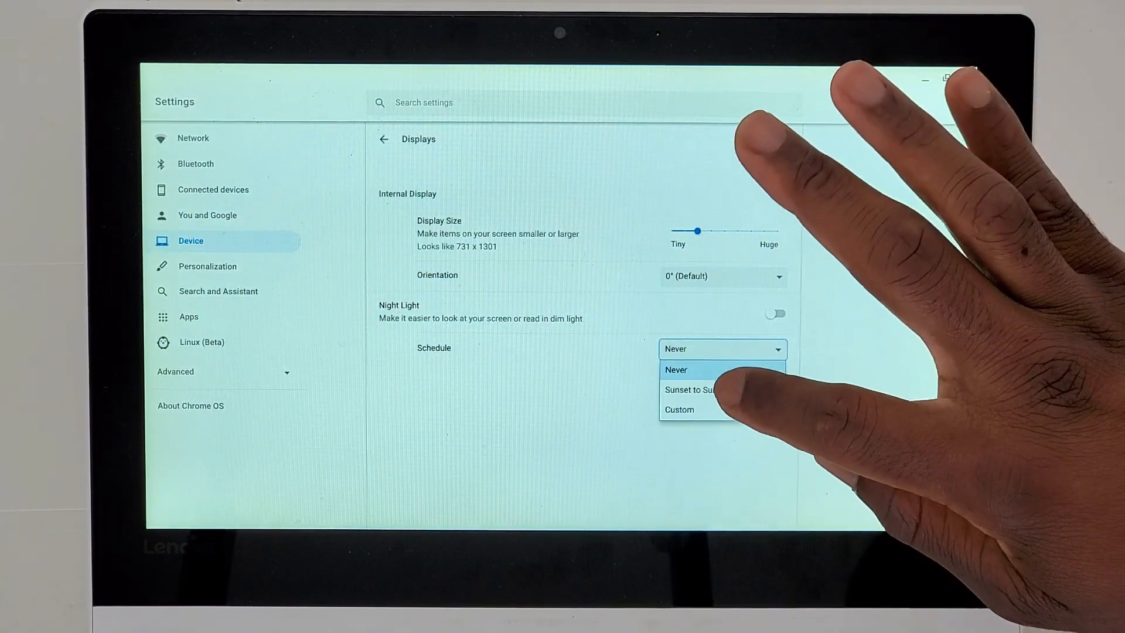
pyautogui.click(688, 390)
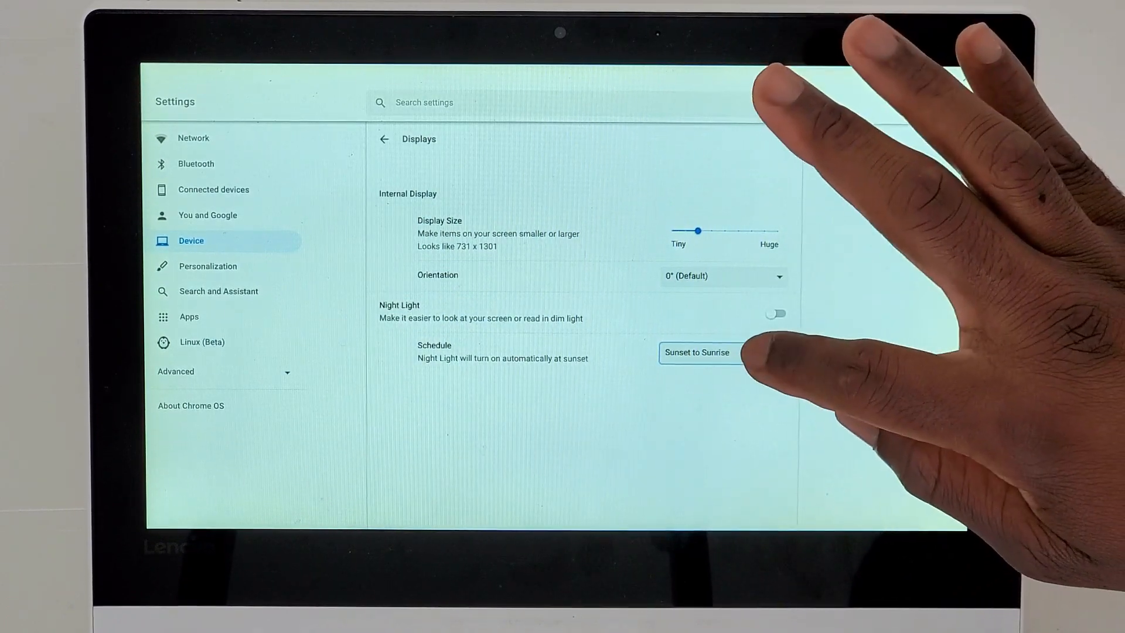
pyautogui.click(721, 352)
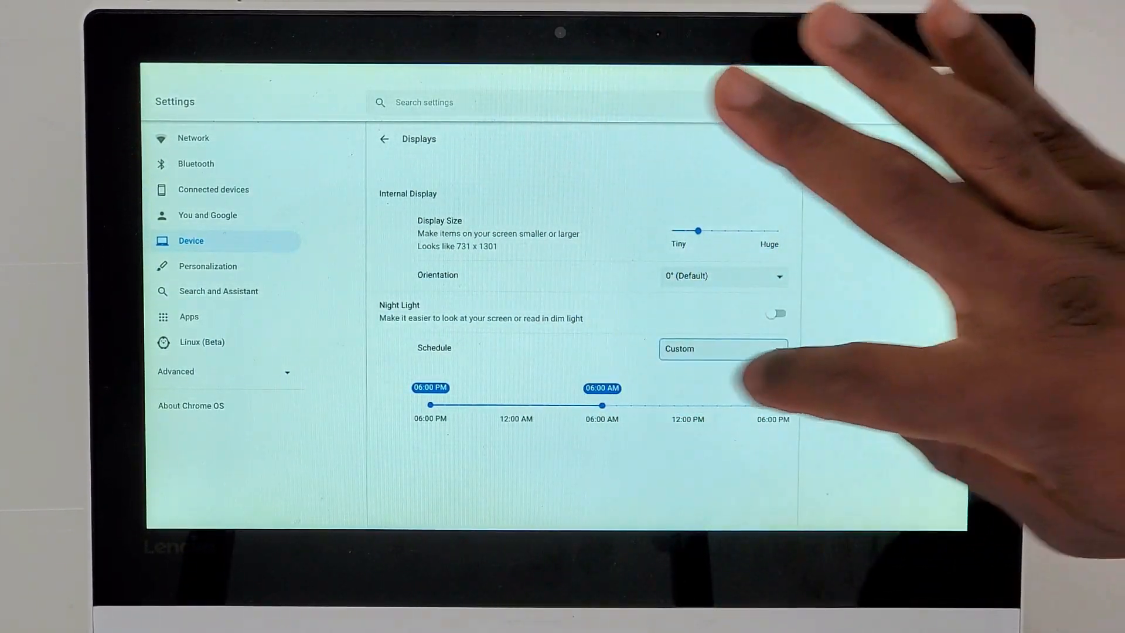
pyautogui.click(722, 349)
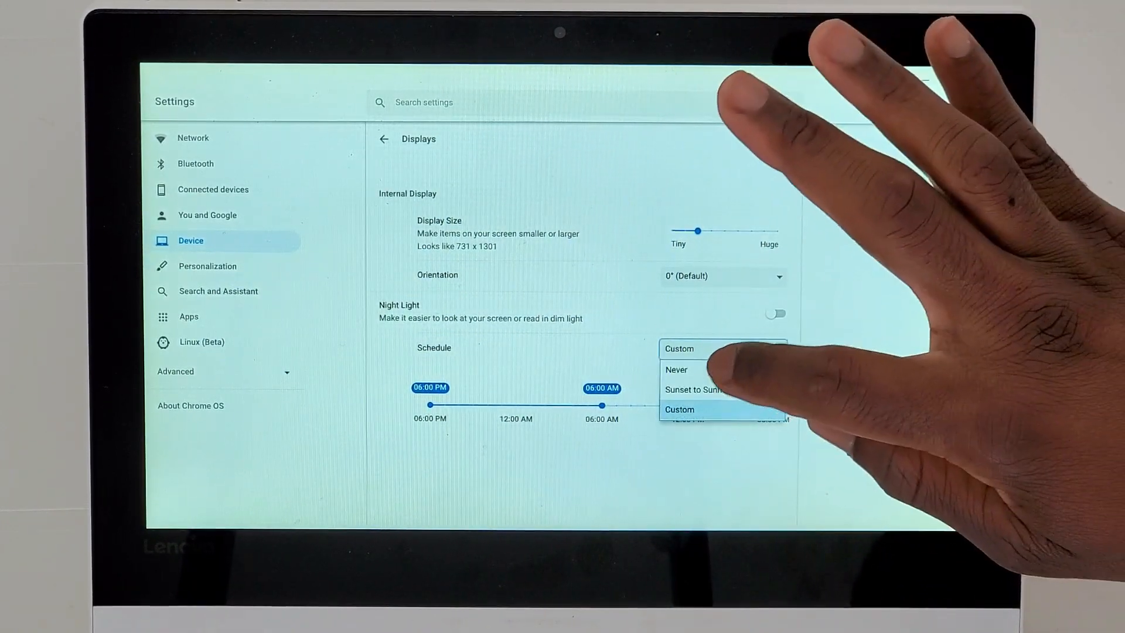
pyautogui.click(676, 370)
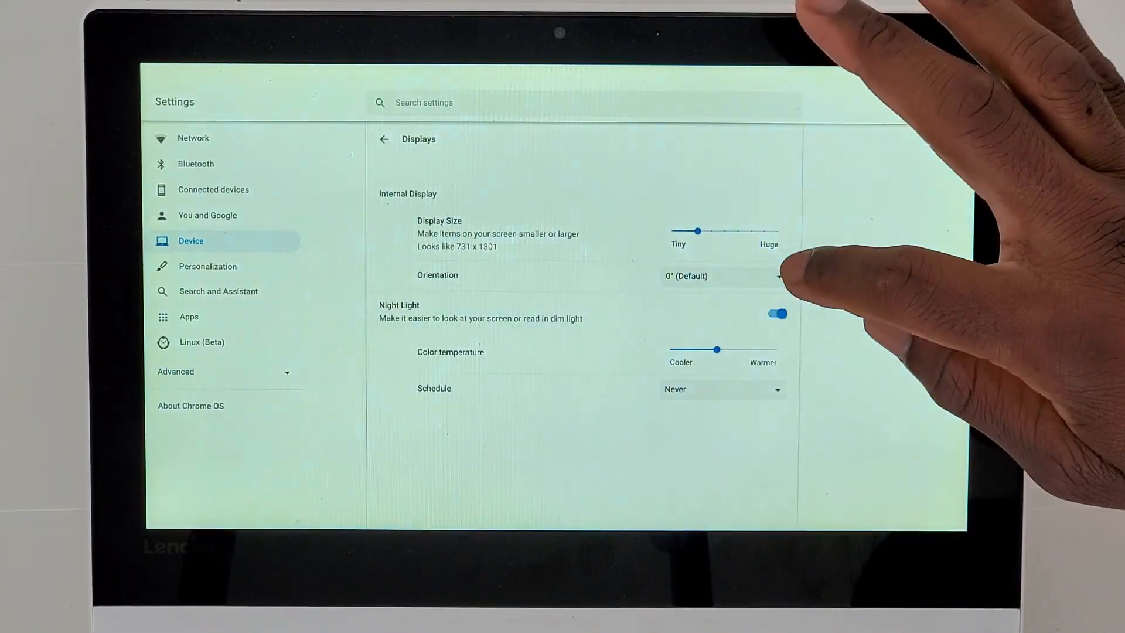
pyautogui.click(776, 314)
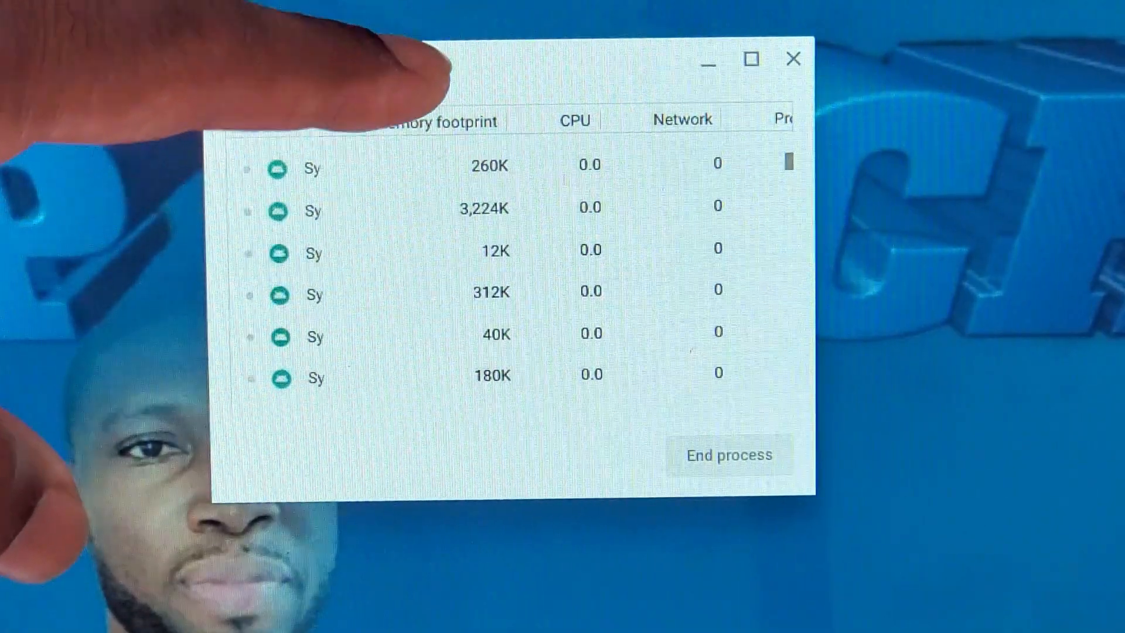
# Step: Select one of the running system processes in the Task Manager list
pyautogui.click(495, 203)
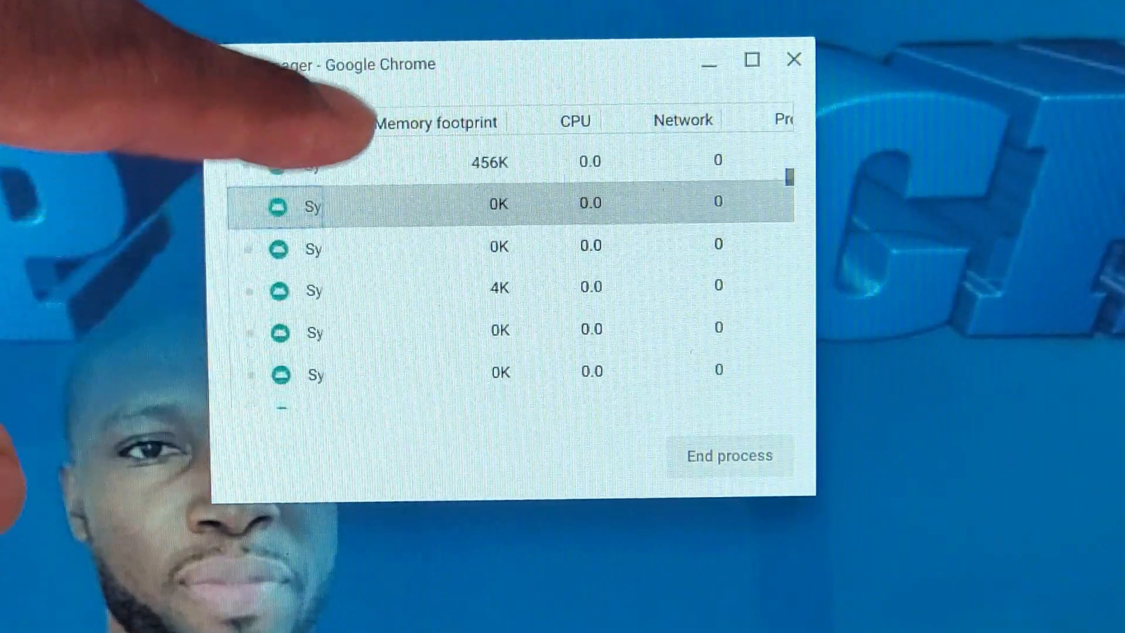